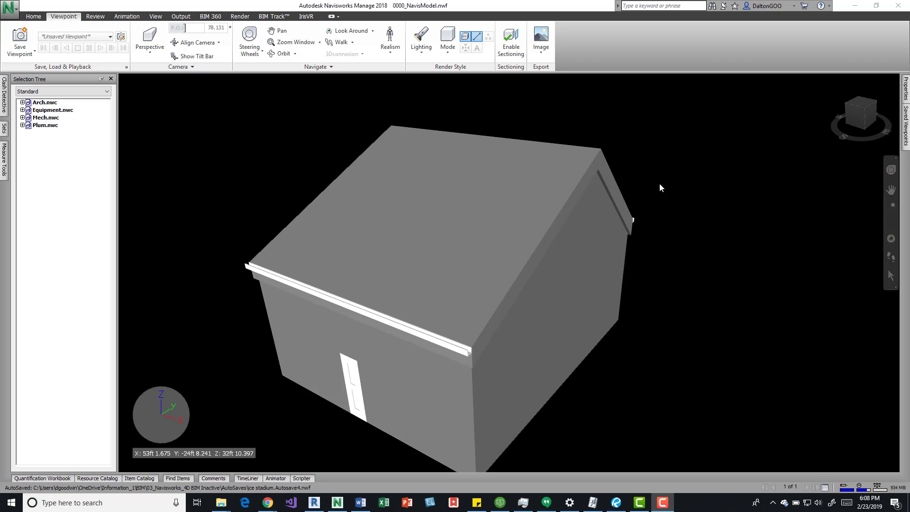
mouse_move(166, 24)
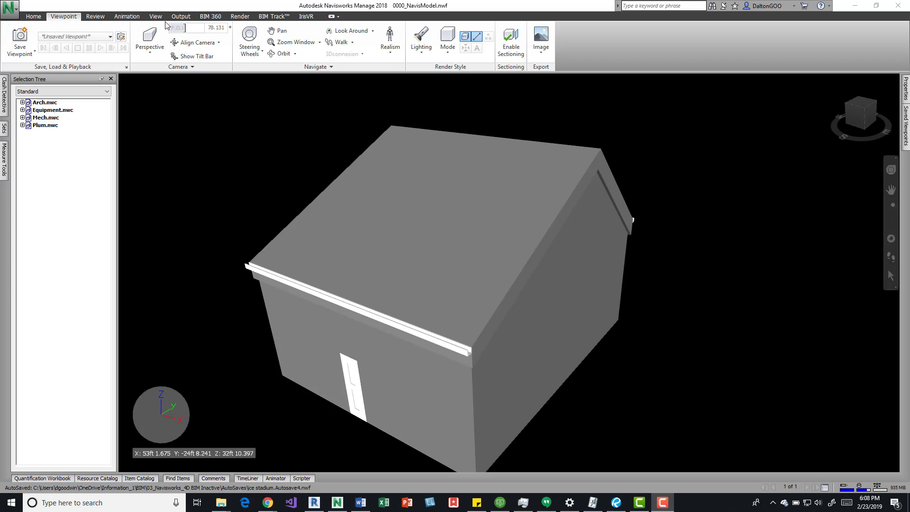
- Switch from the View tab to the Animation tab and pick an animation
left_click(155, 16)
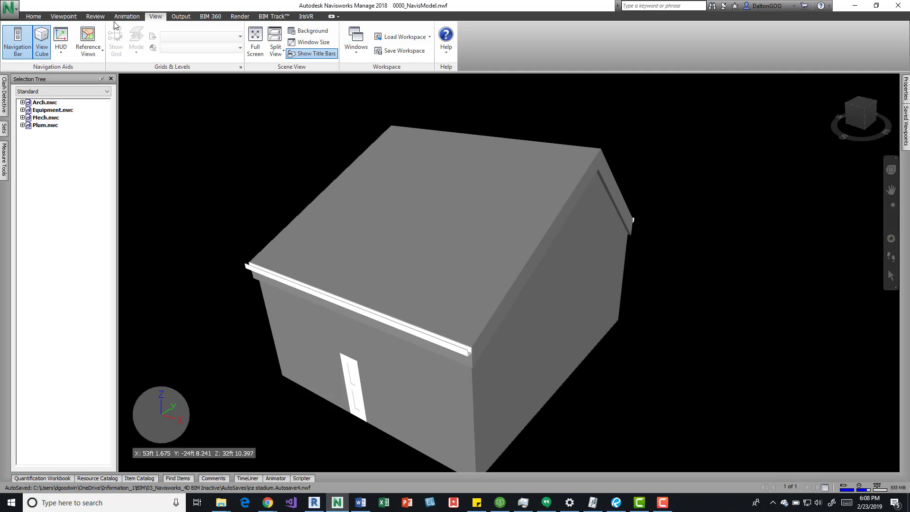
left_click(126, 16)
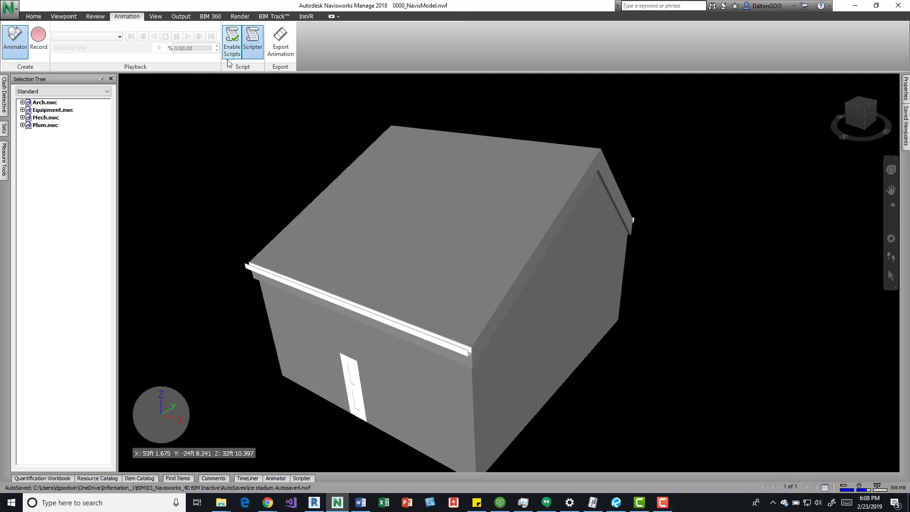
left_click(280, 42)
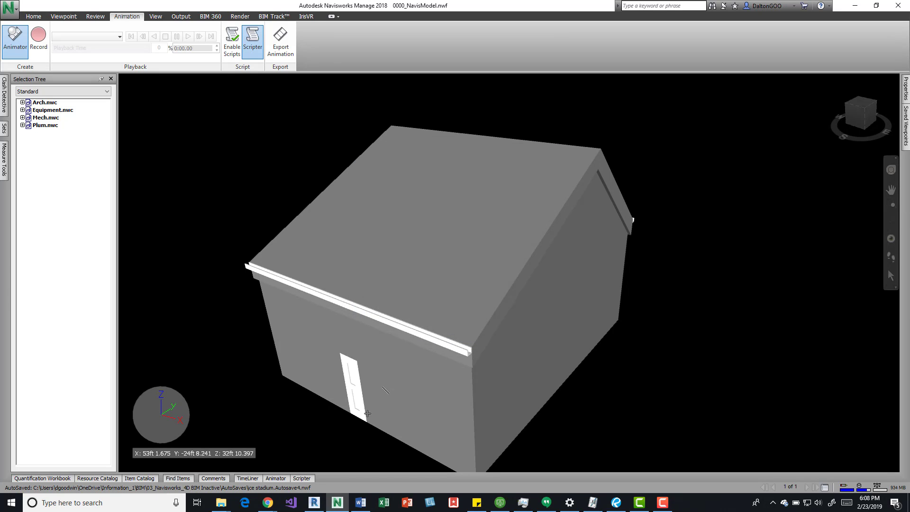
- Export Animation from the Current Animator Scene at 1920×1080 and 20 FPS
left_click(276, 478)
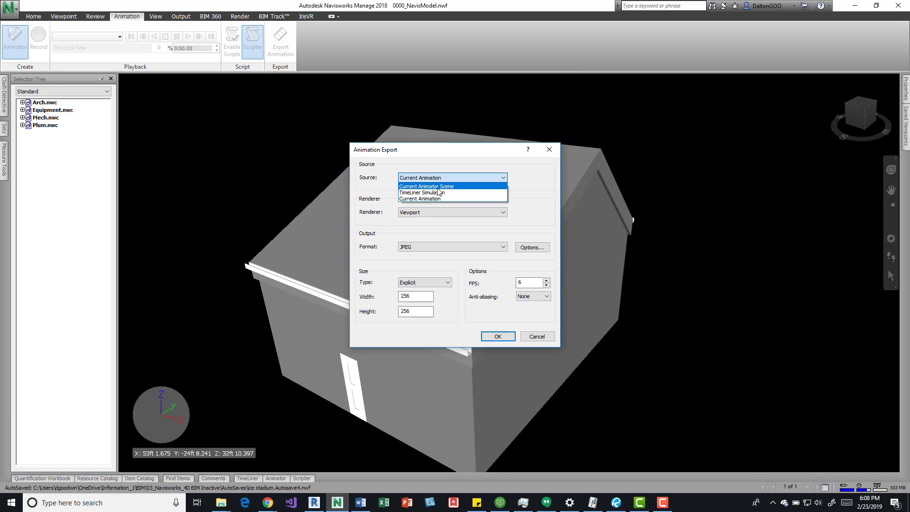
left_click(427, 186)
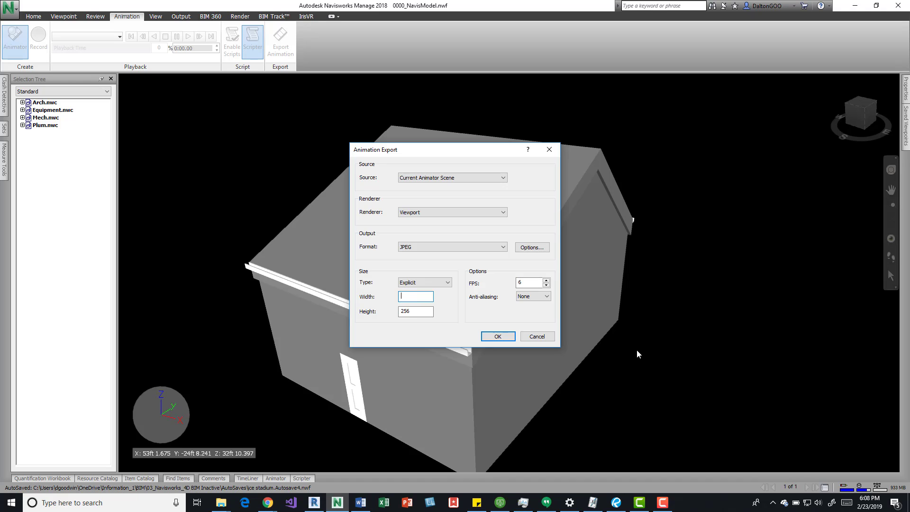
type("1920")
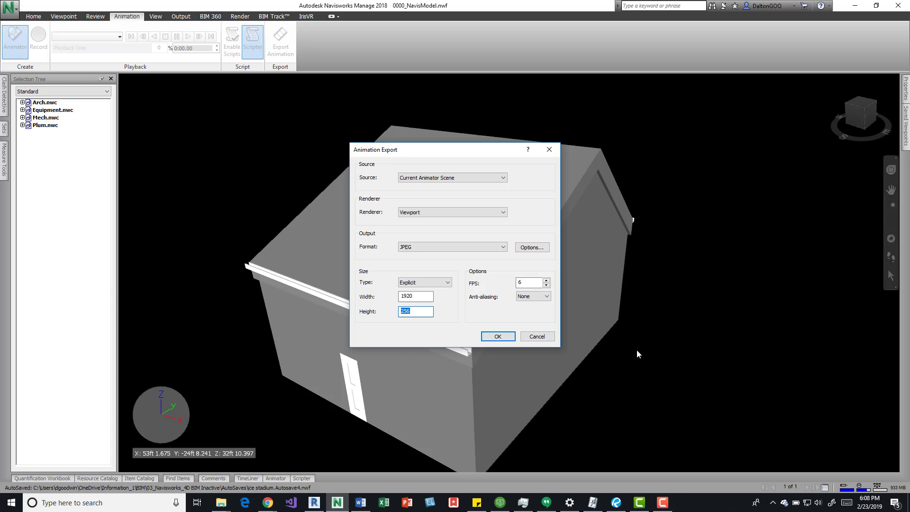
type("1080")
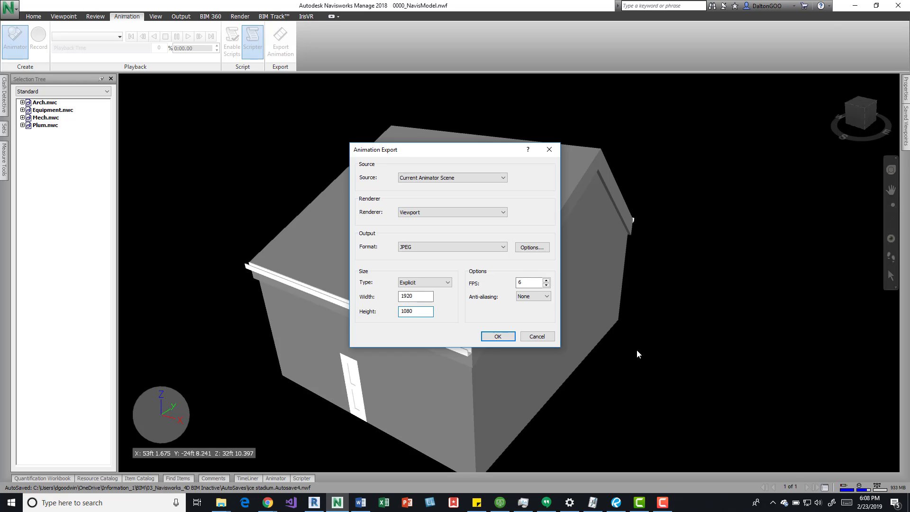
left_click(424, 282)
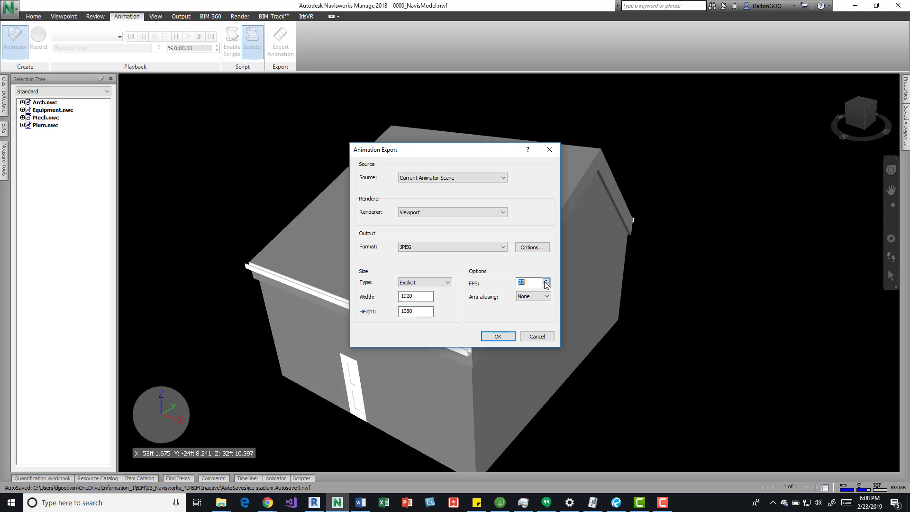
left_click(545, 280)
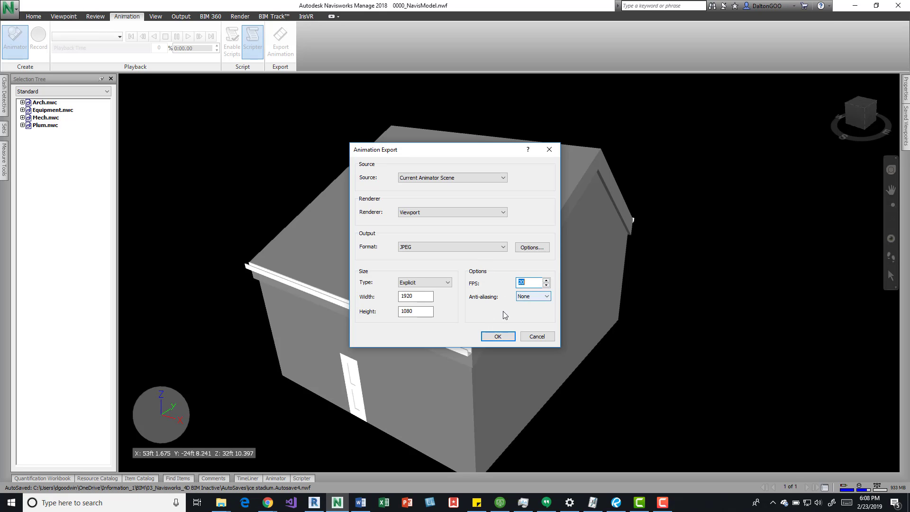
mouse_move(317, 315)
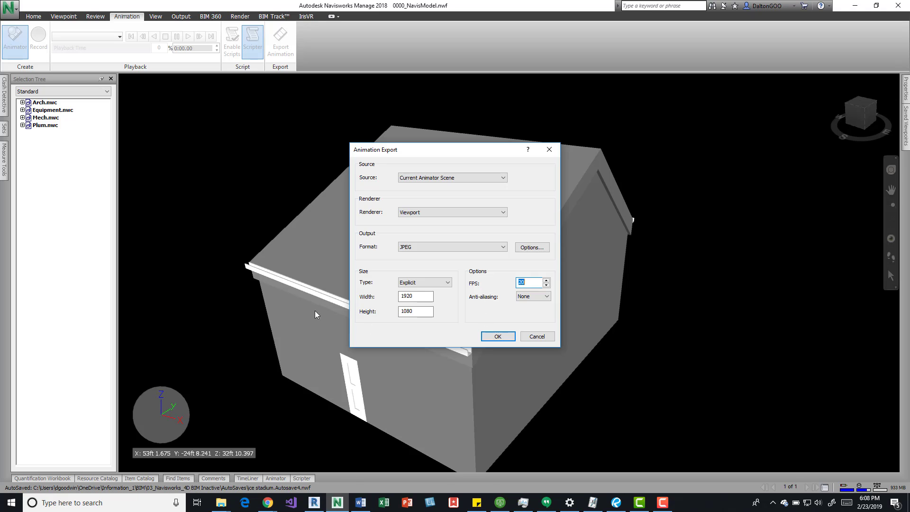
mouse_move(490, 317)
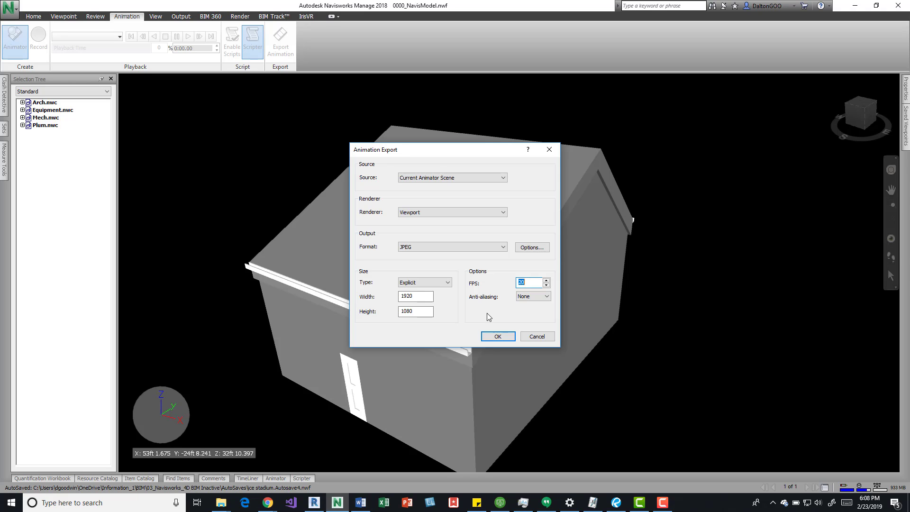
left_click(531, 296)
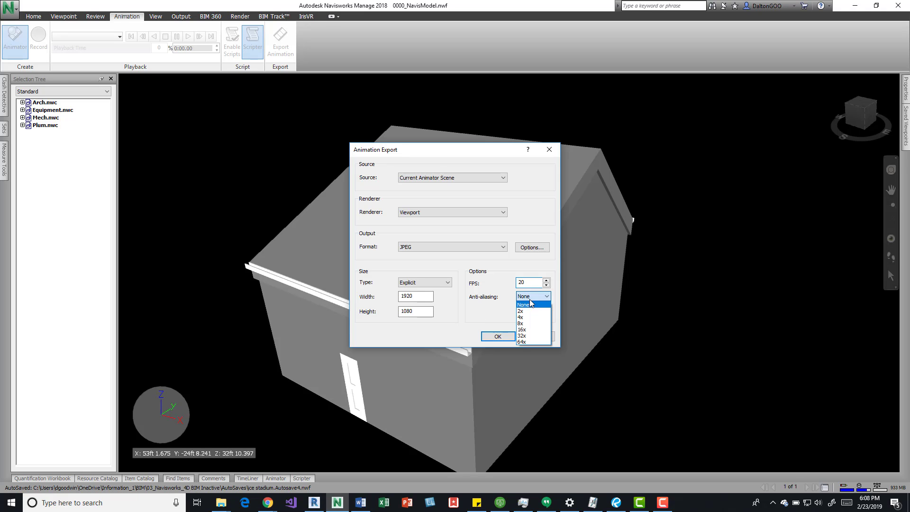
mouse_move(522, 311)
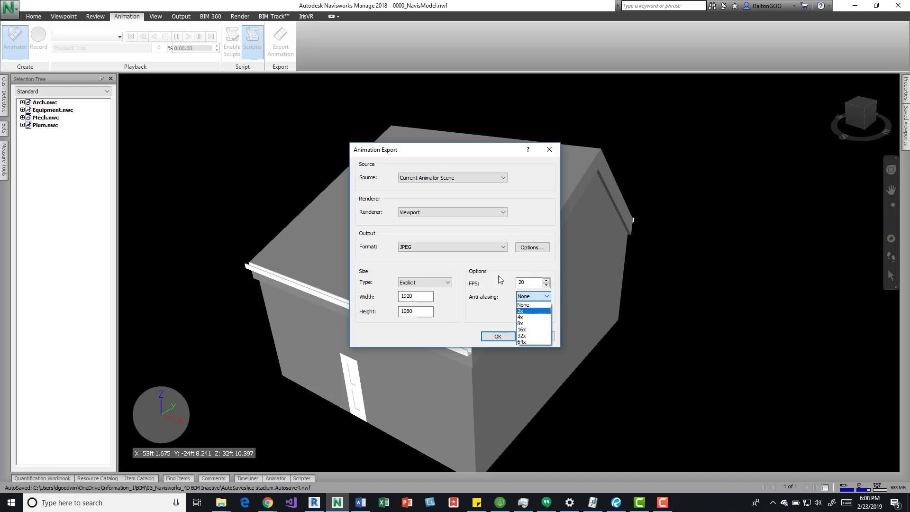
mouse_move(495, 264)
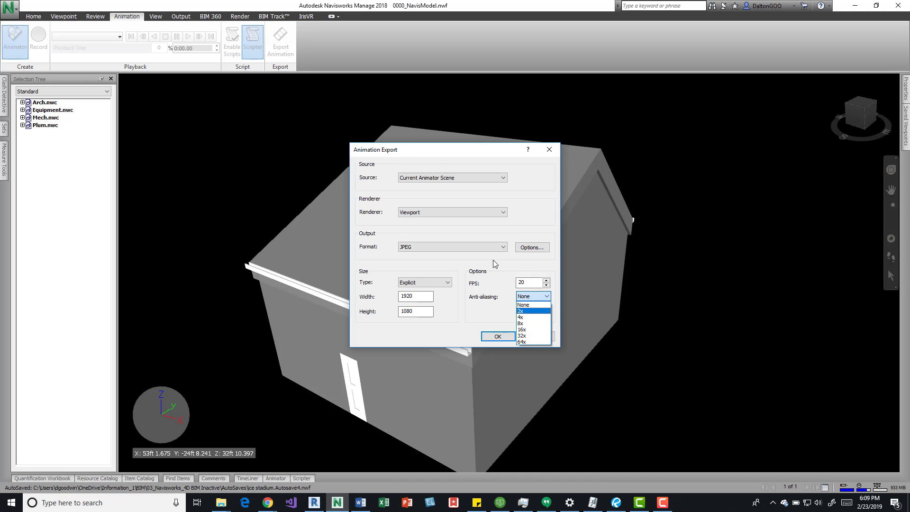
mouse_move(467, 268)
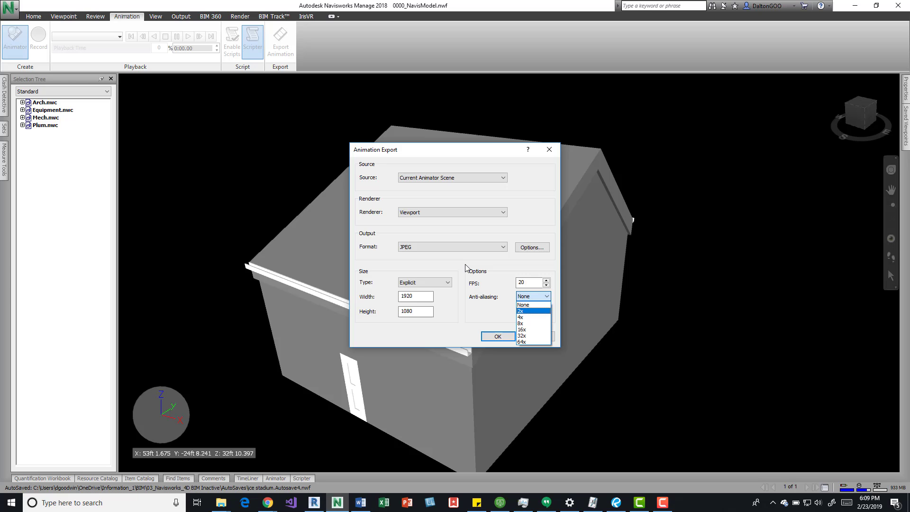
mouse_move(484, 267)
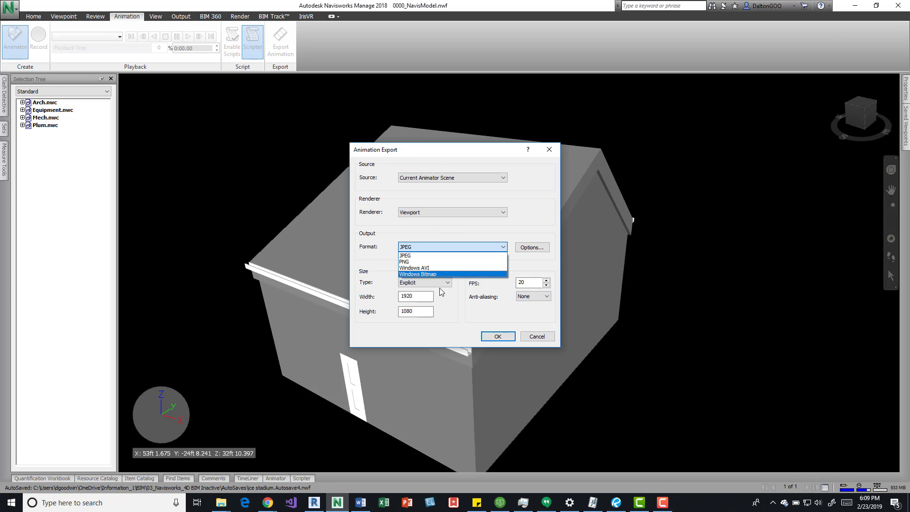
mouse_move(432, 302)
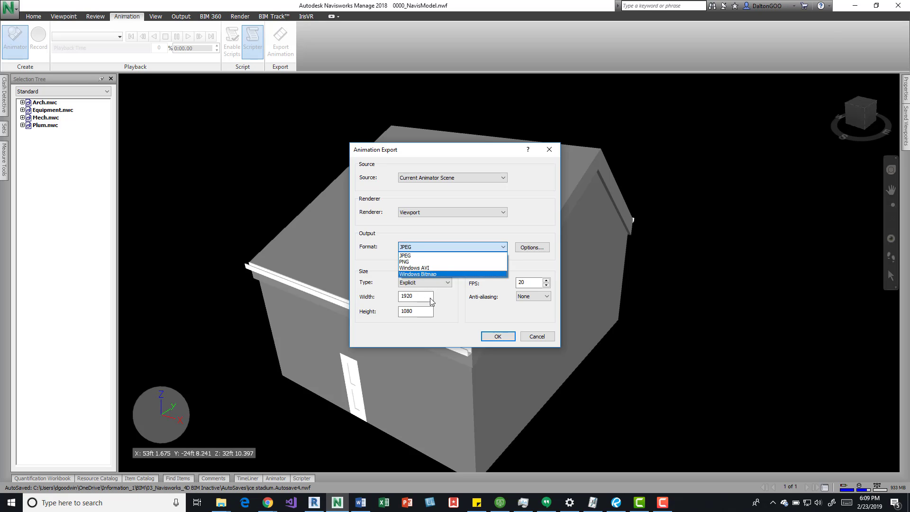
left_click(404, 255)
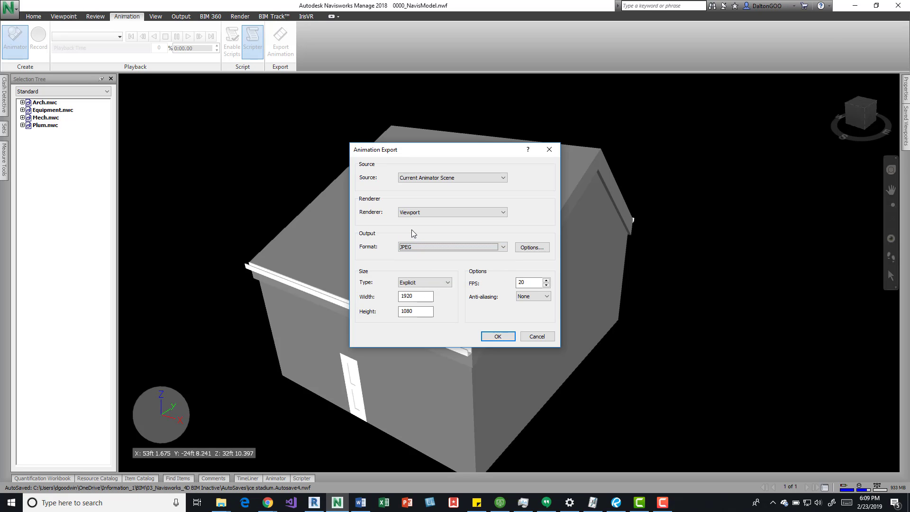
left_click(502, 212)
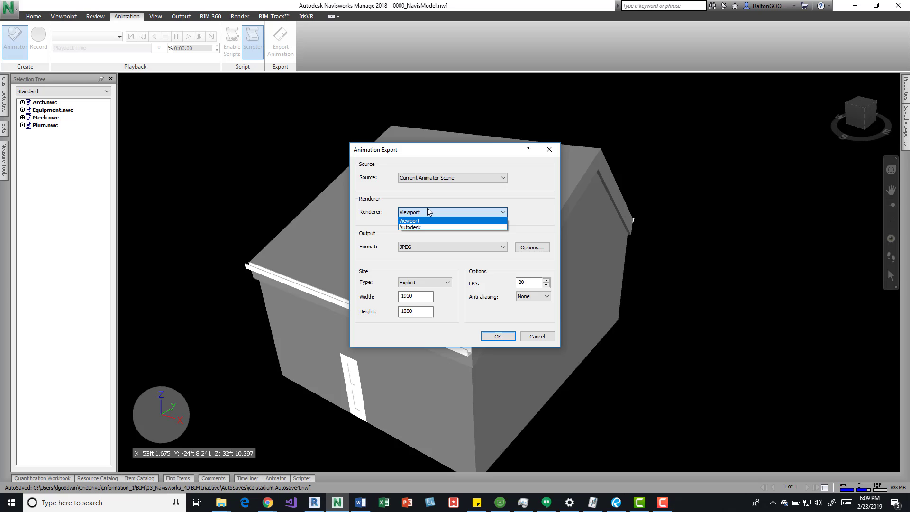
left_click(408, 221)
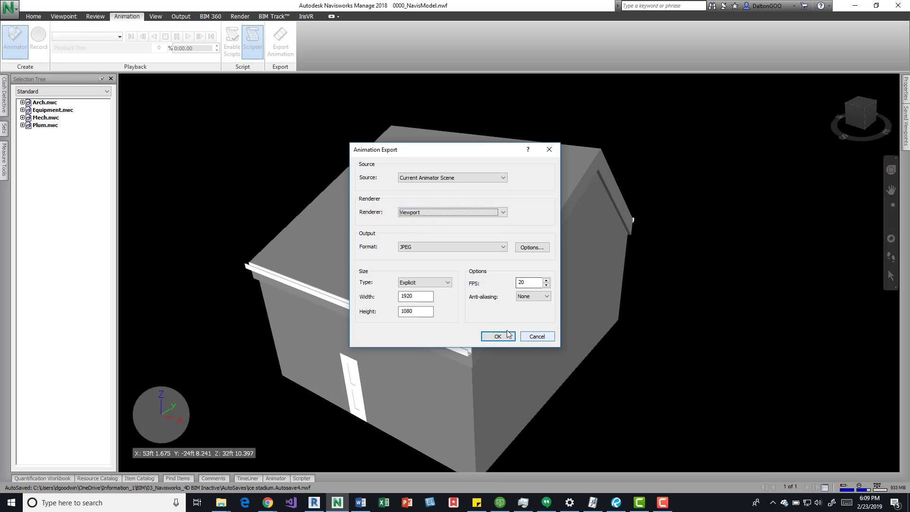
- Try exporting twice, dismissing the no-animation warnings, then close the export settings
left_click(497, 336)
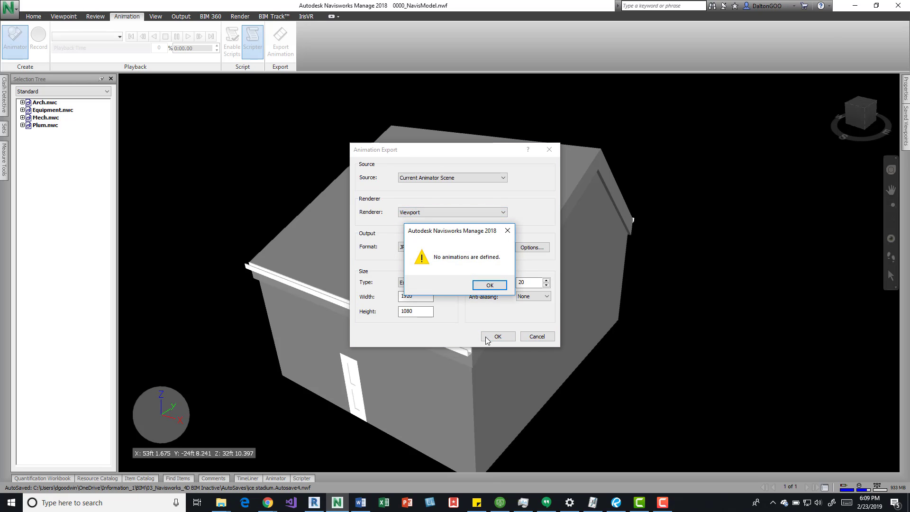
left_click(489, 285)
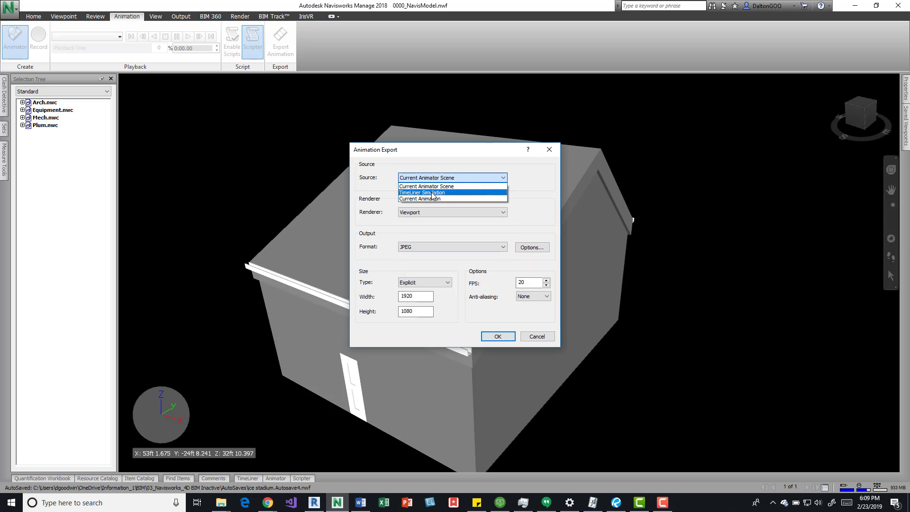
left_click(420, 199)
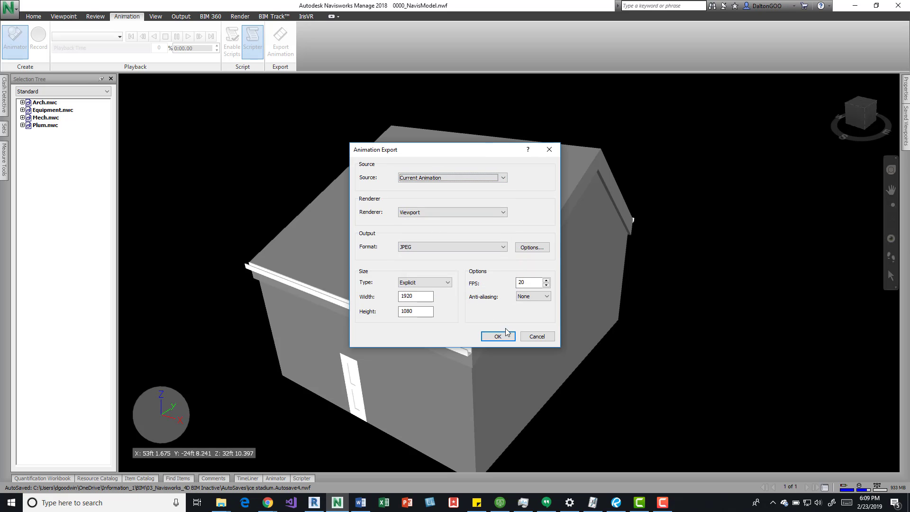
left_click(498, 336)
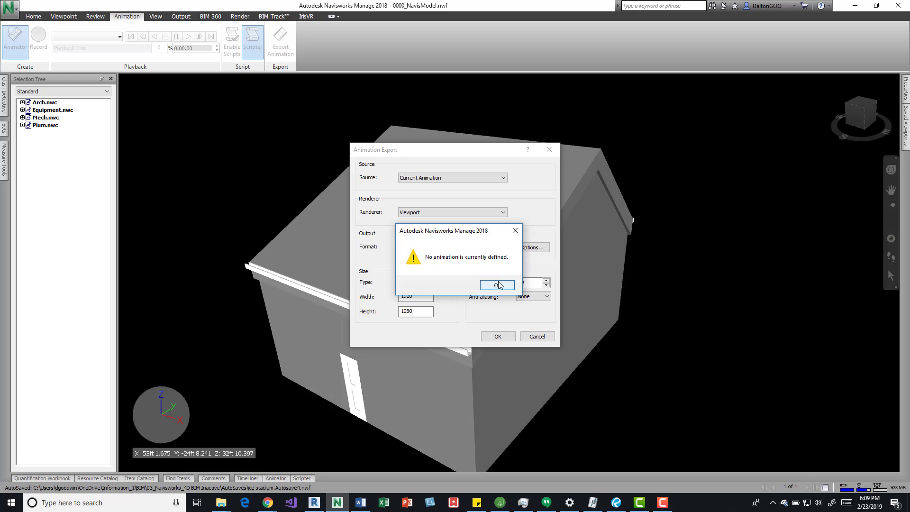
left_click(495, 285)
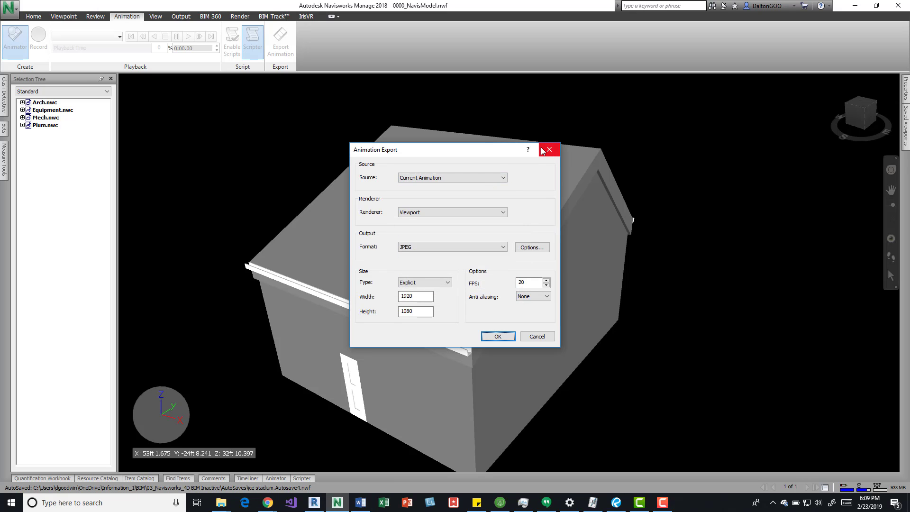
left_click(547, 149)
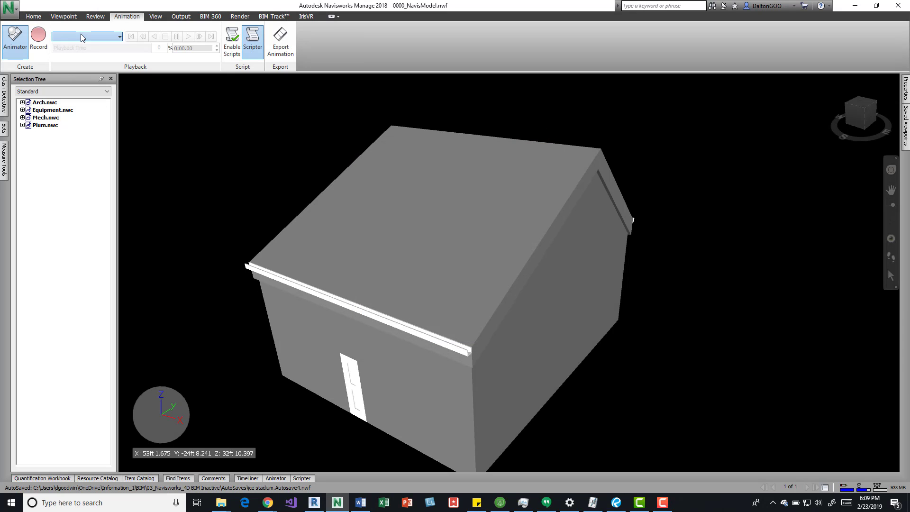
- Make Moving wall the active animation and re-enter Animator scene source with 1080 height
left_click(119, 36)
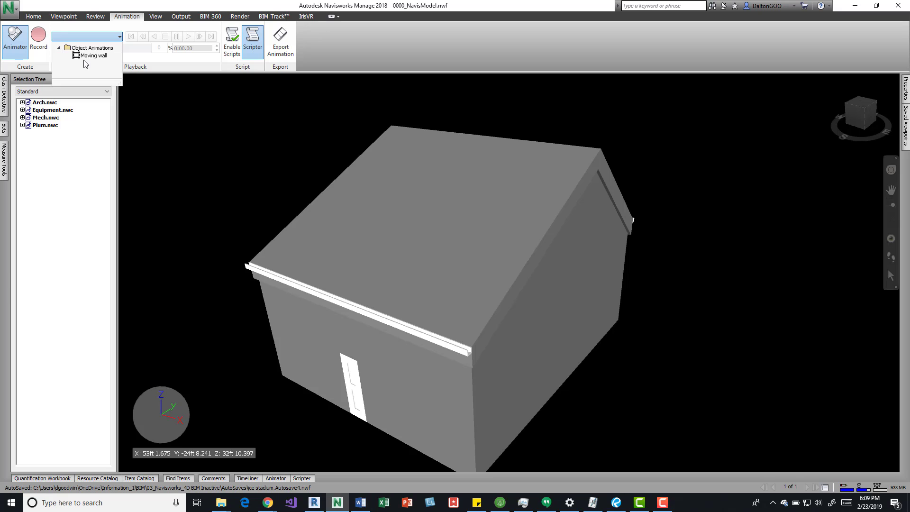
left_click(281, 42)
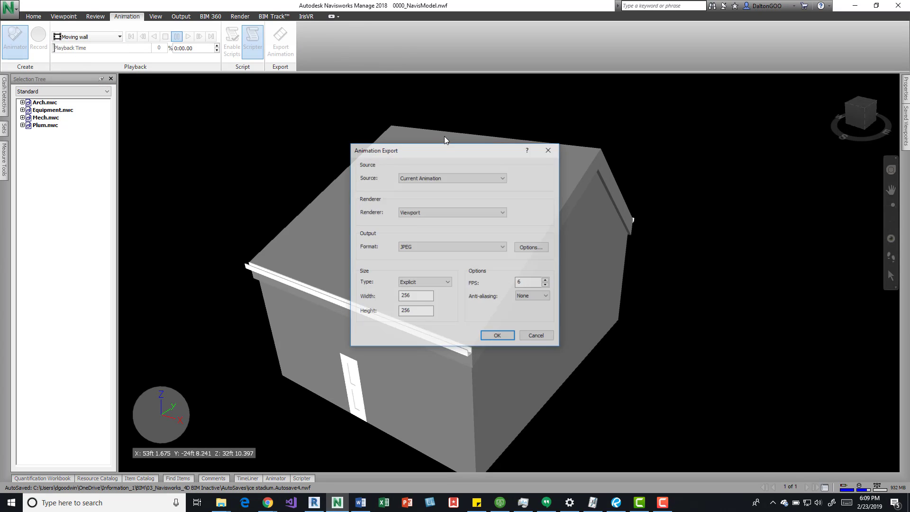
left_click(452, 178)
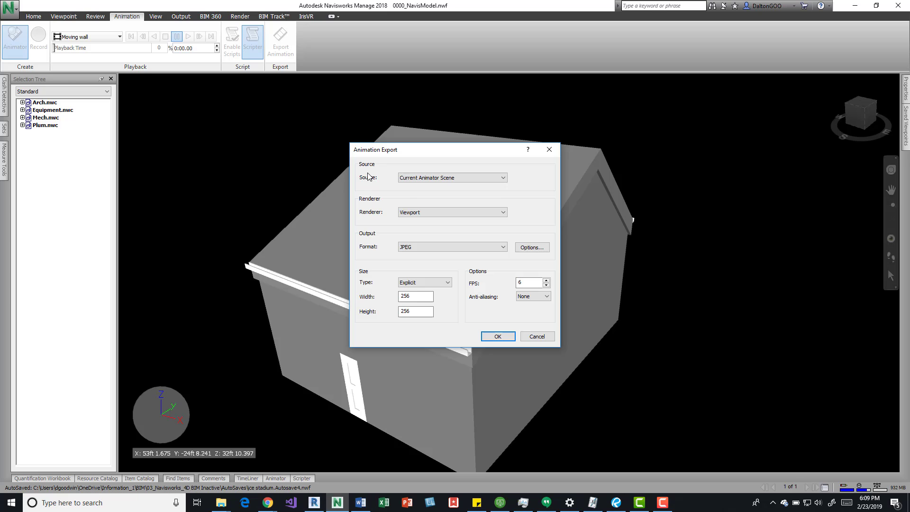
left_click(416, 296)
type("1920")
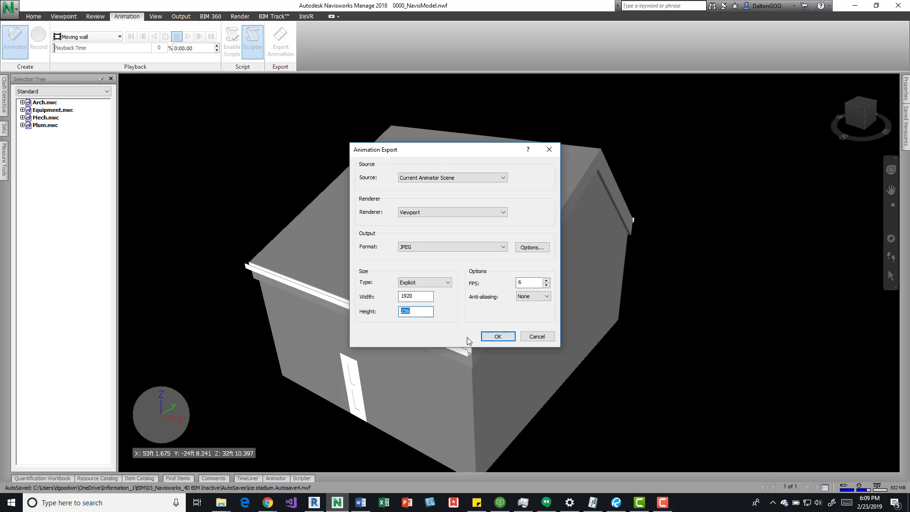
type("1080")
left_click(531, 283)
type("20")
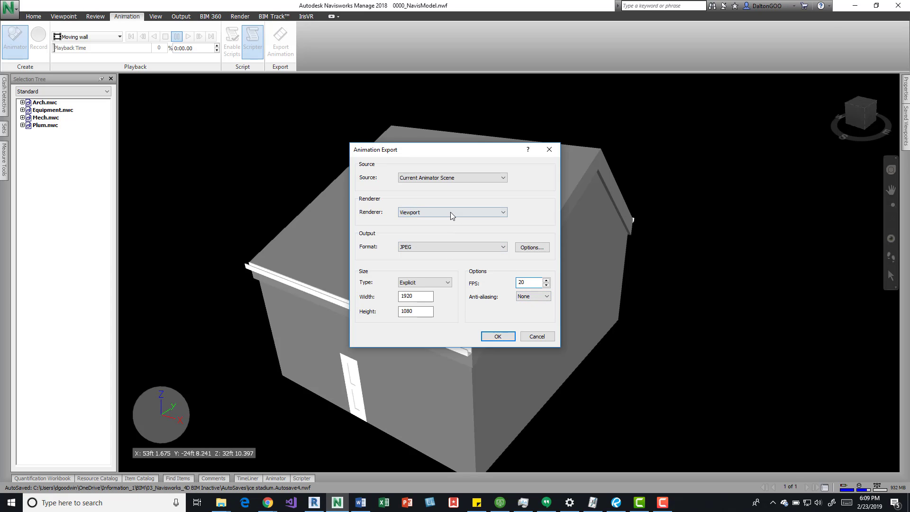
- Confirm the export settings and browse the existing animations folder
left_click(497, 337)
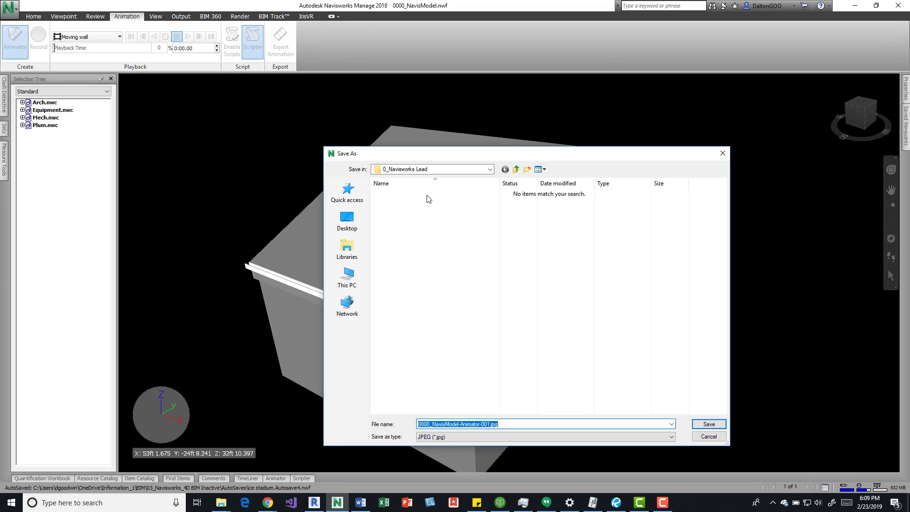
left_click(517, 169)
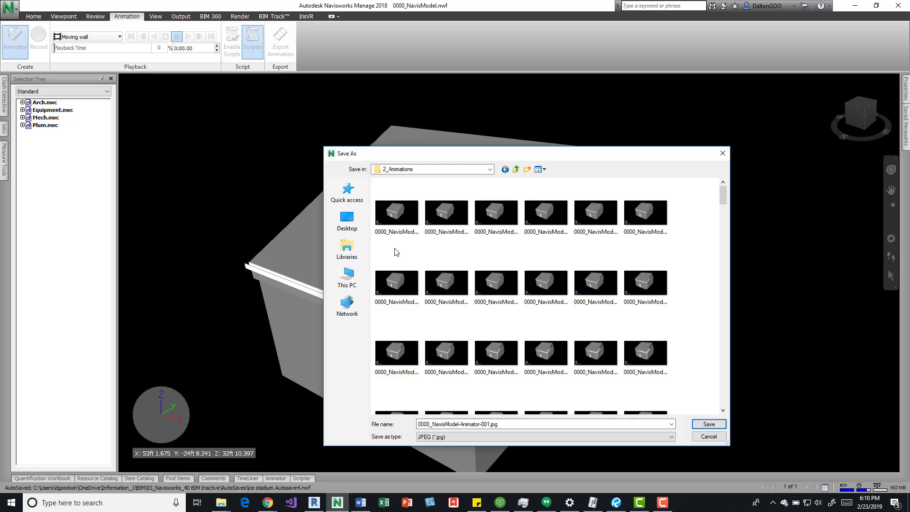
mouse_move(399, 192)
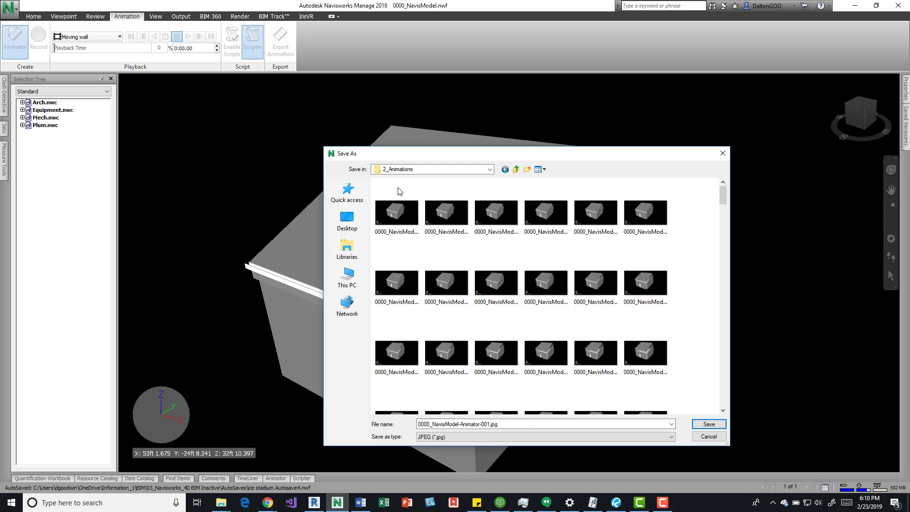
left_click(396, 282)
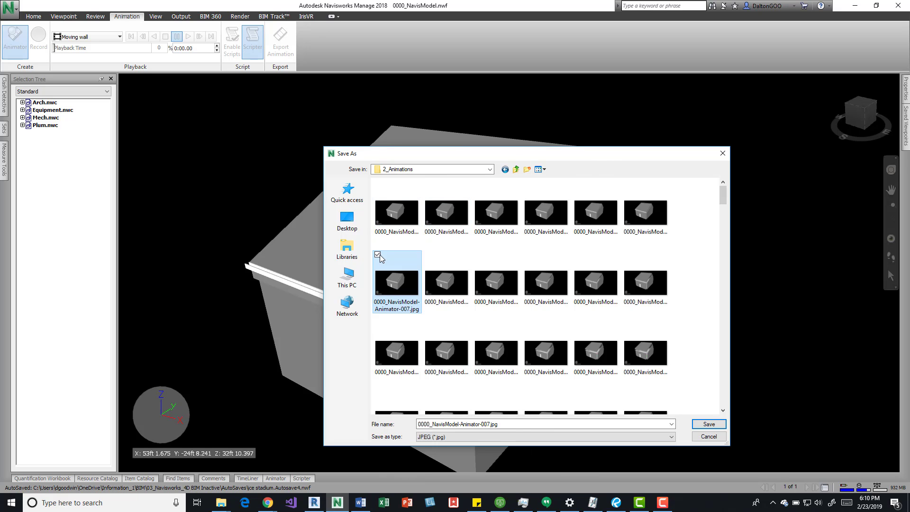
- Create a 3_Animations folder in Navisworks_Folder_Structure and open it
left_click(516, 168)
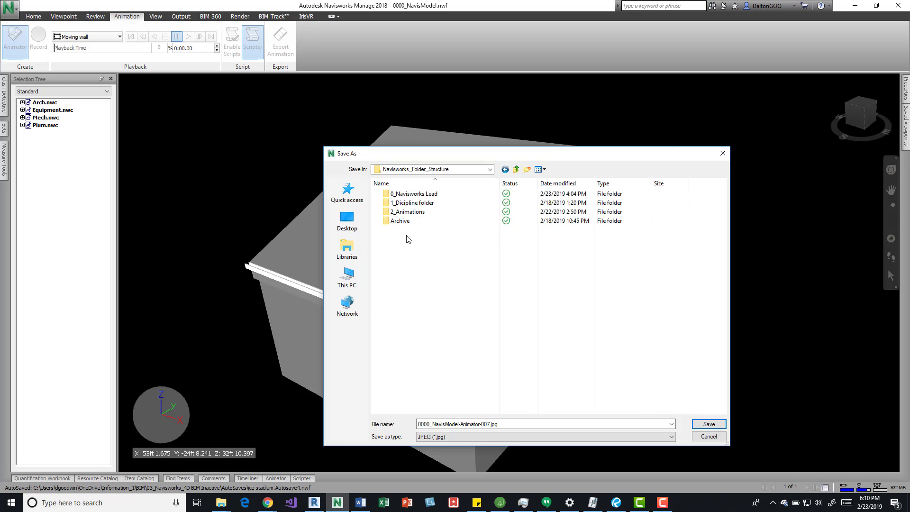
right_click(406, 238)
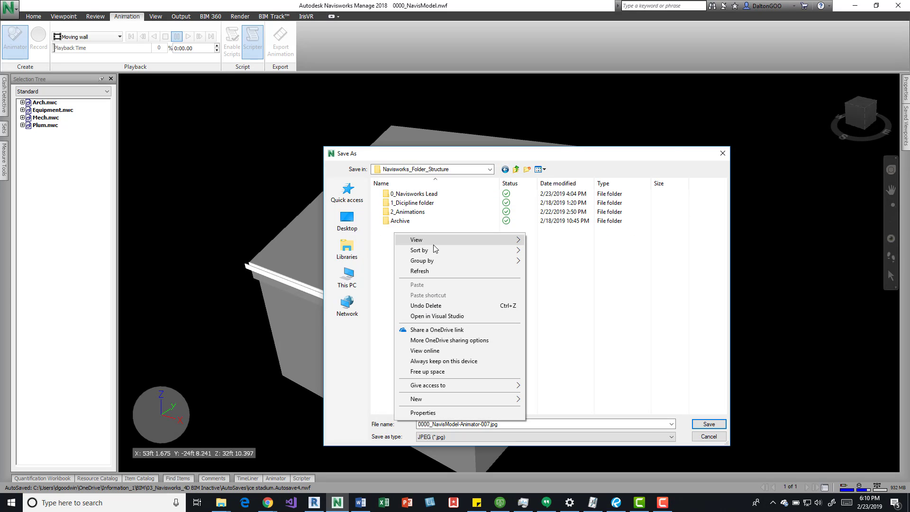
left_click(416, 399)
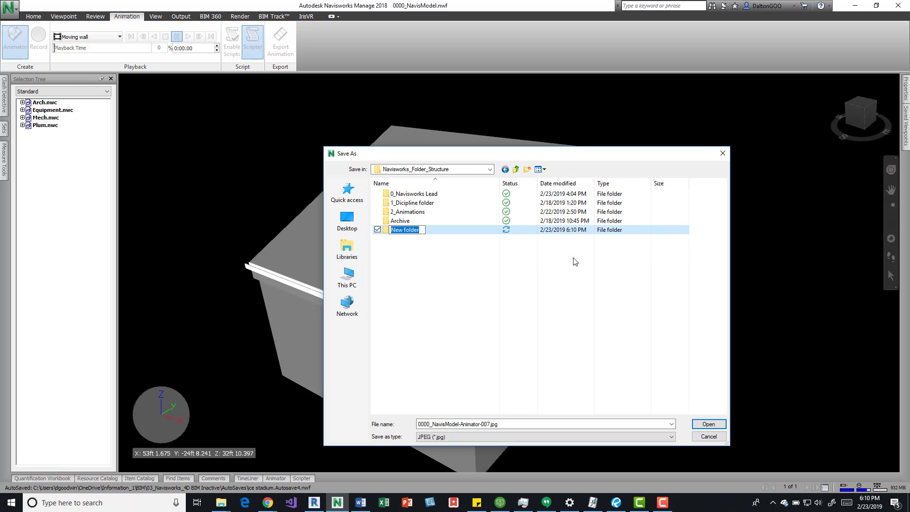
type("3_")
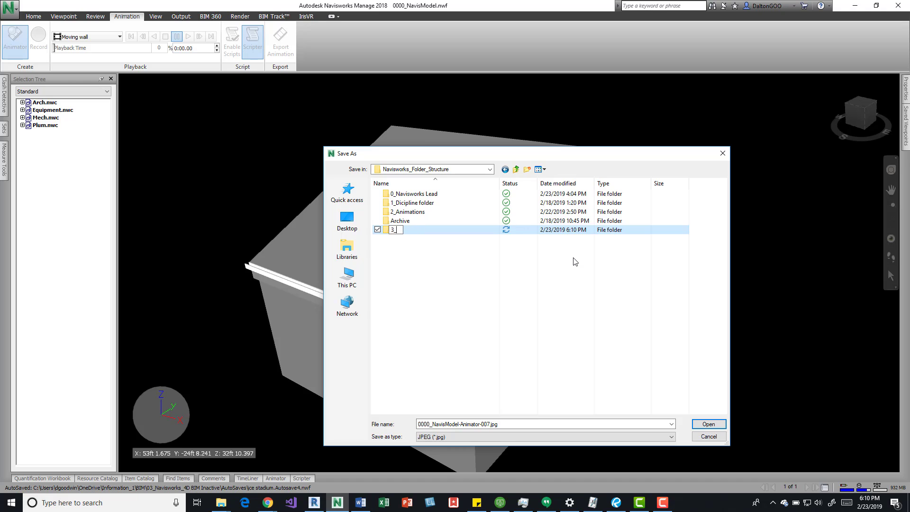
type("_Animations")
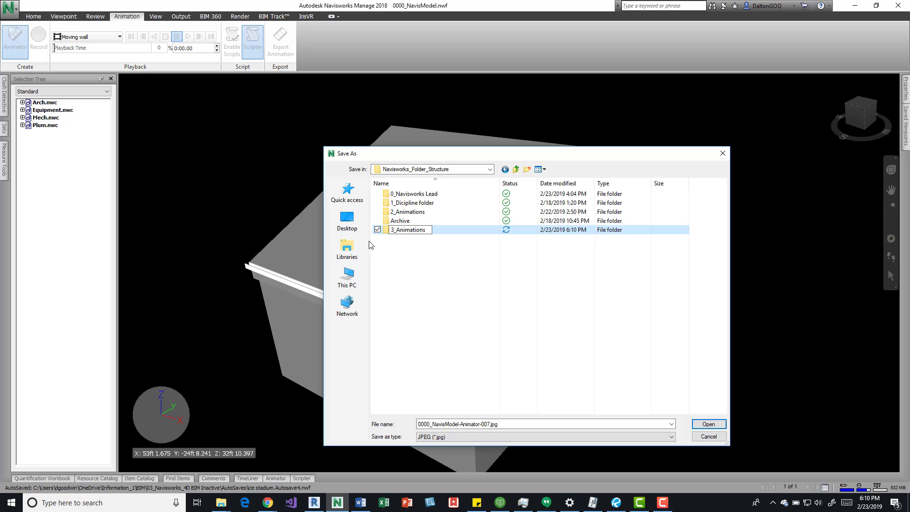
double_click(410, 230)
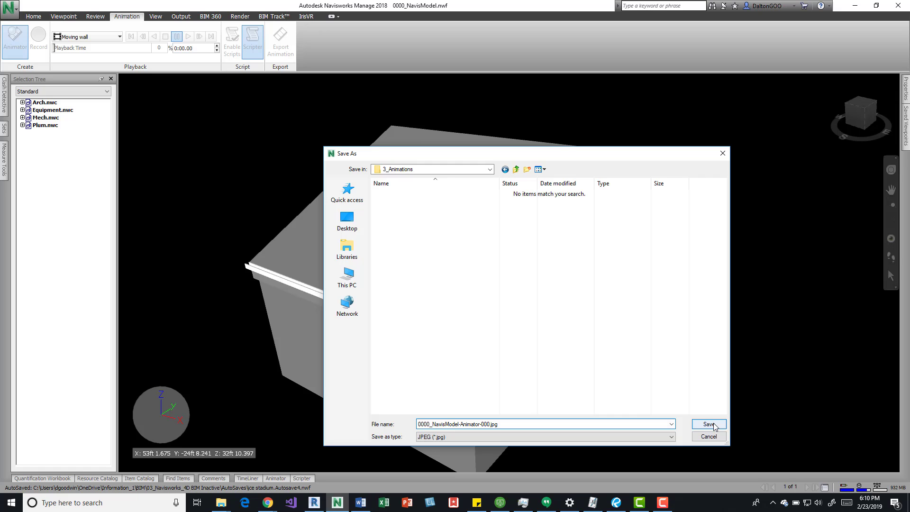
- Save the Moving wall JPEG frames into 3_Animations and start rendering
left_click(708, 424)
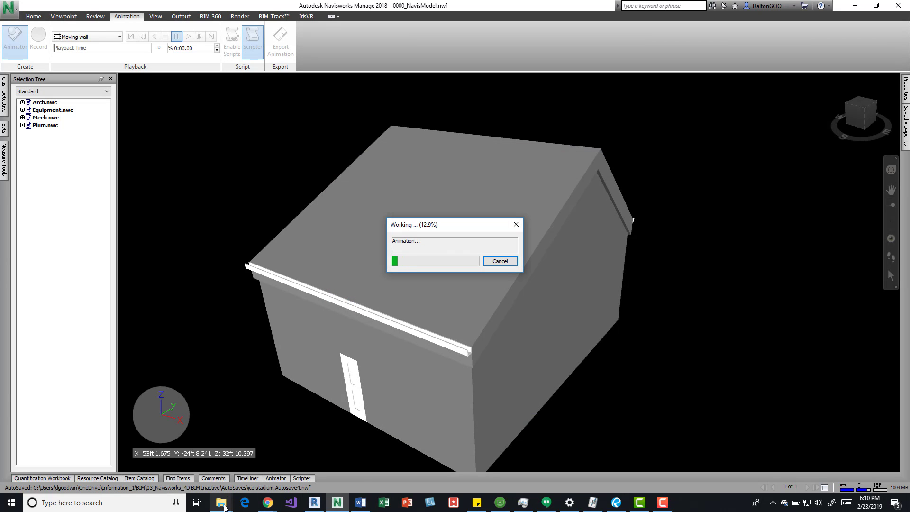
mouse_move(220, 503)
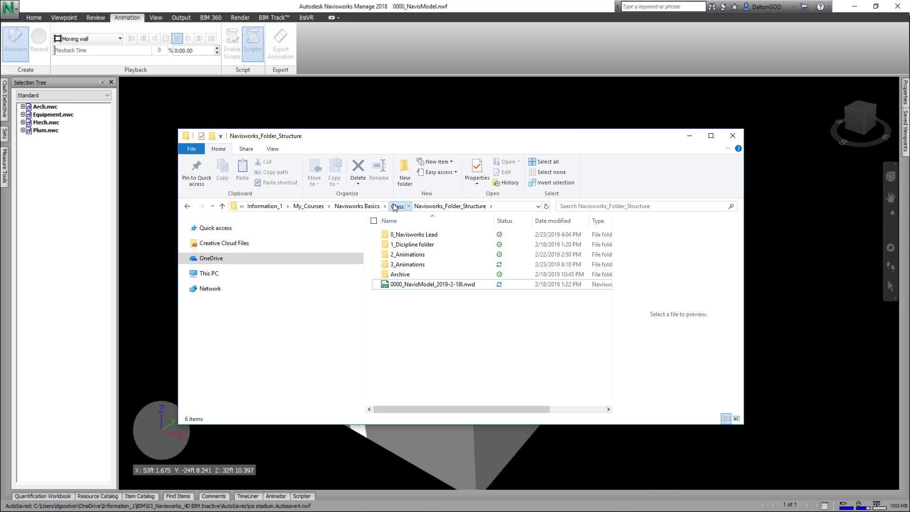
- Browse Class > Navisworks_Folder_Structure > 3_Animations and preview the 240 exported frames
left_click(399, 206)
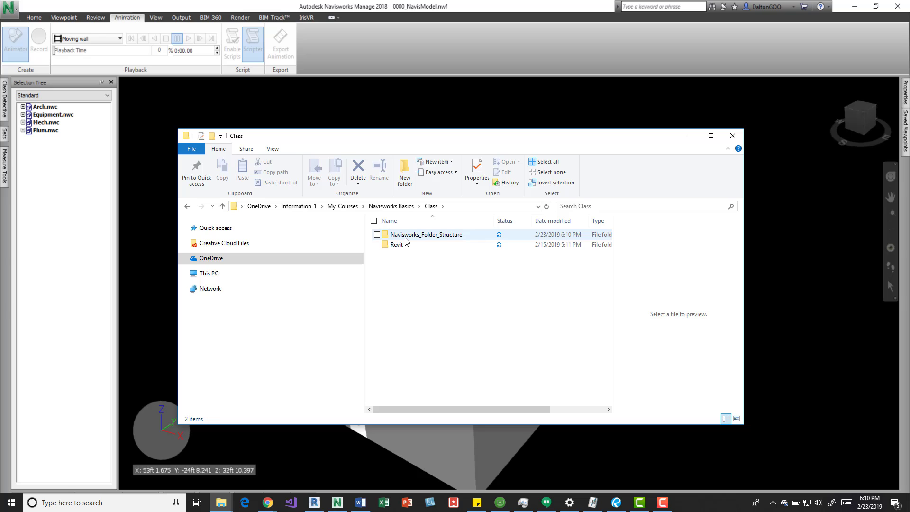
double_click(426, 233)
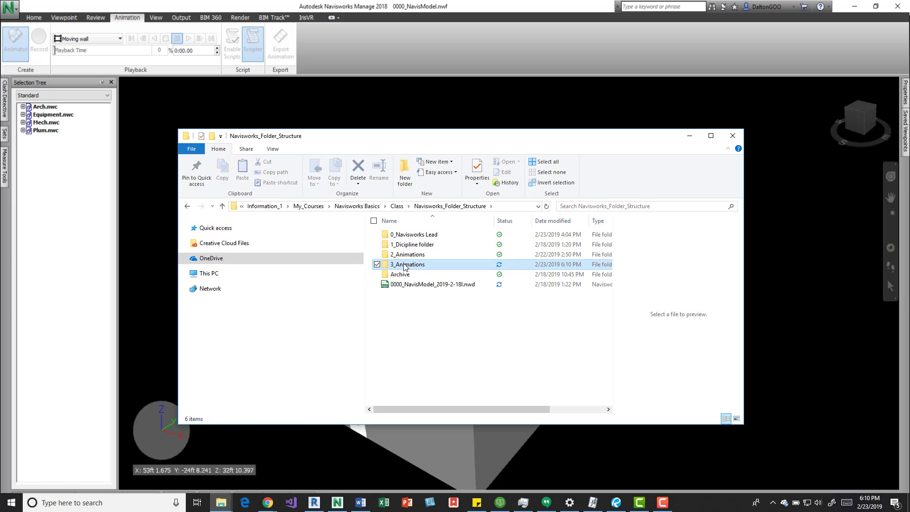
double_click(408, 265)
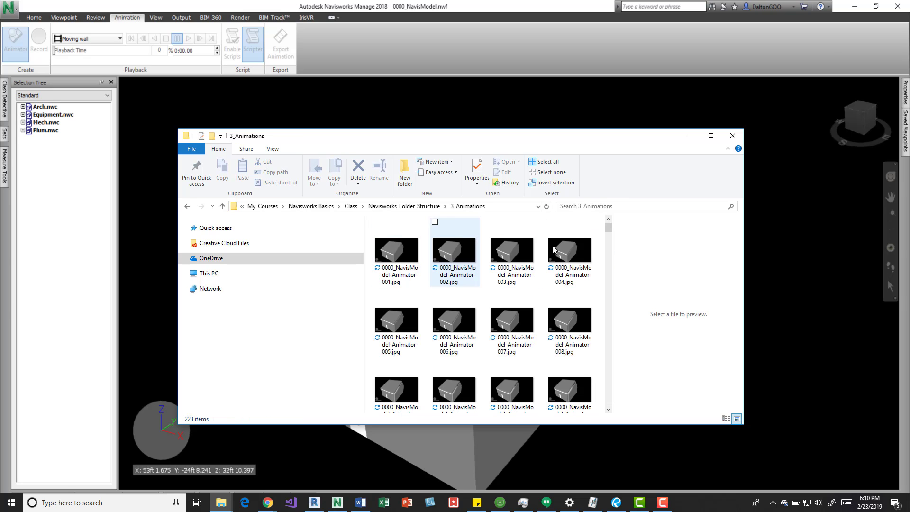
scroll("down", 3)
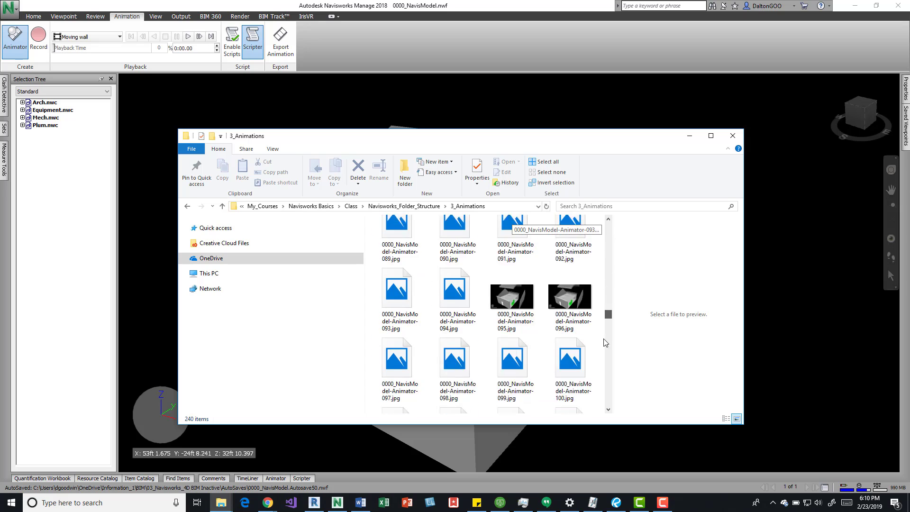
scroll("down", 3)
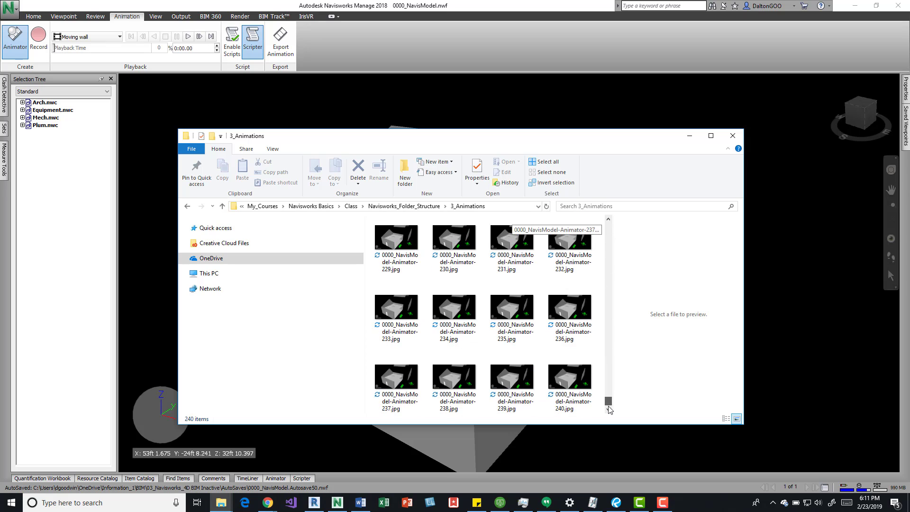
scroll("up", 3)
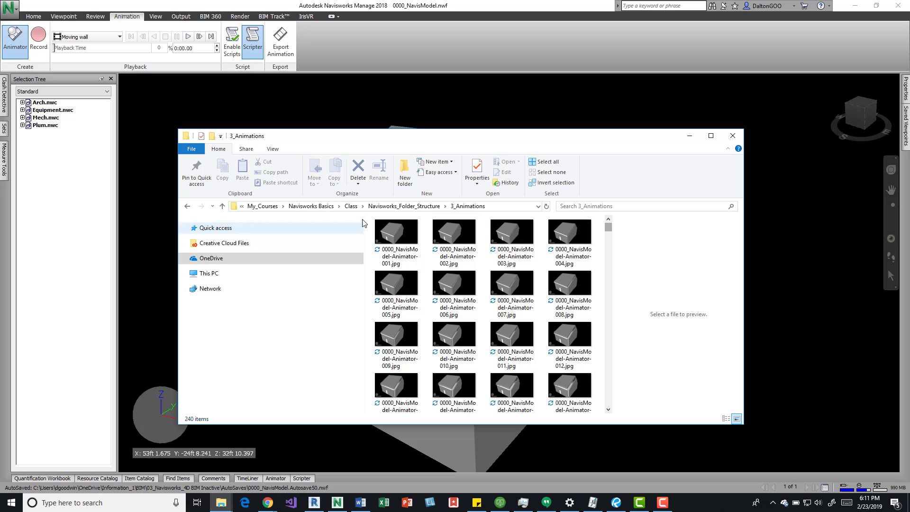
left_click(397, 228)
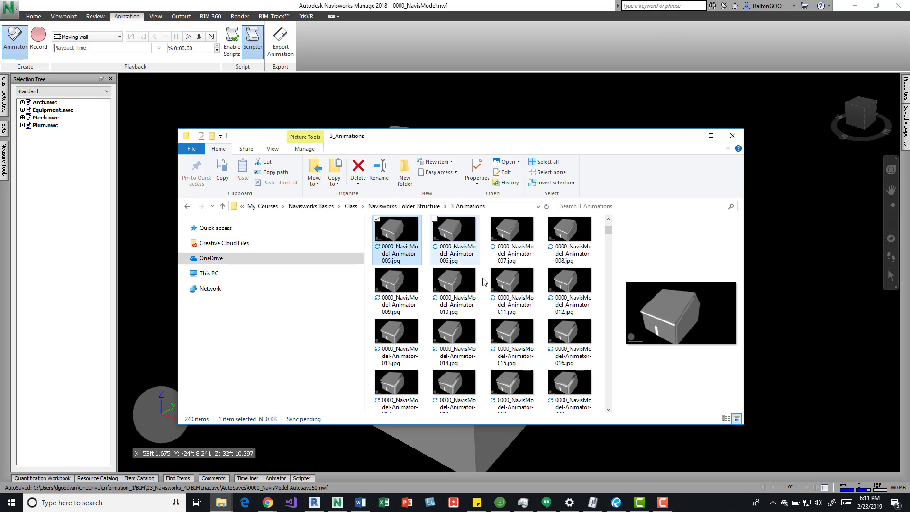
scroll("down", 3)
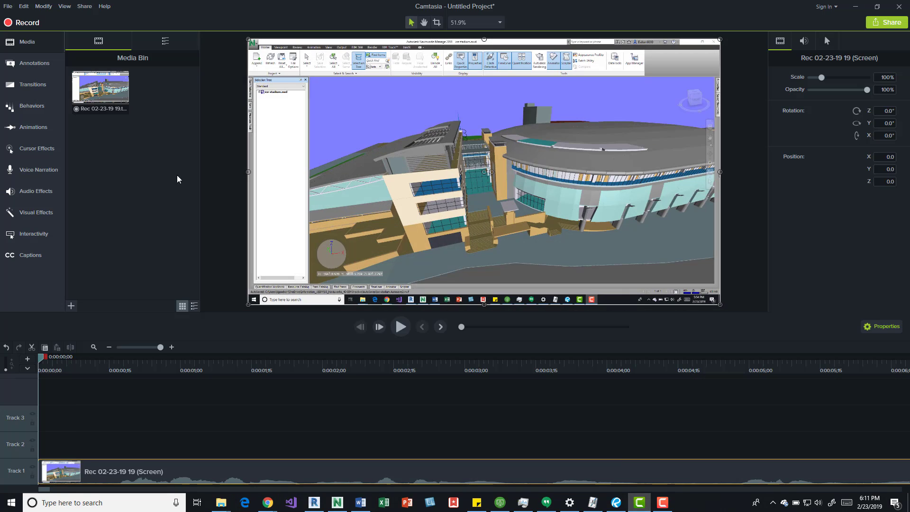
mouse_move(118, 32)
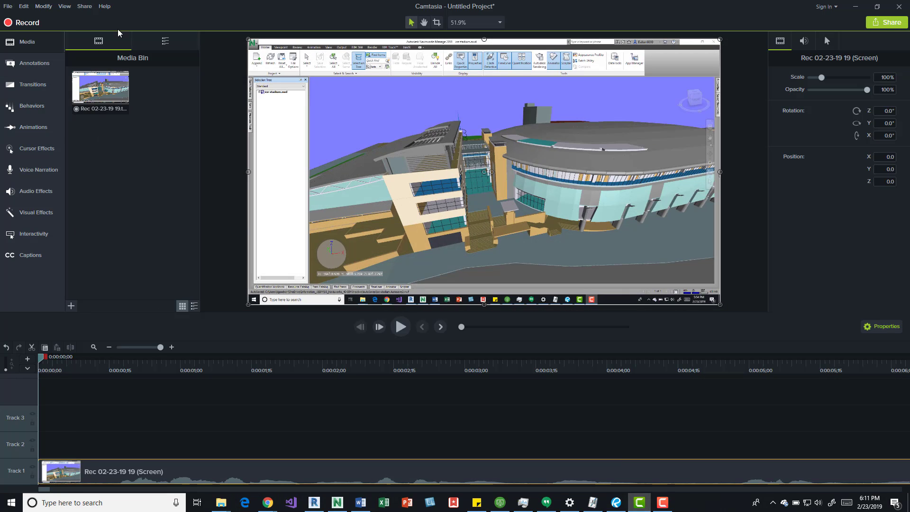
mouse_move(8, 3)
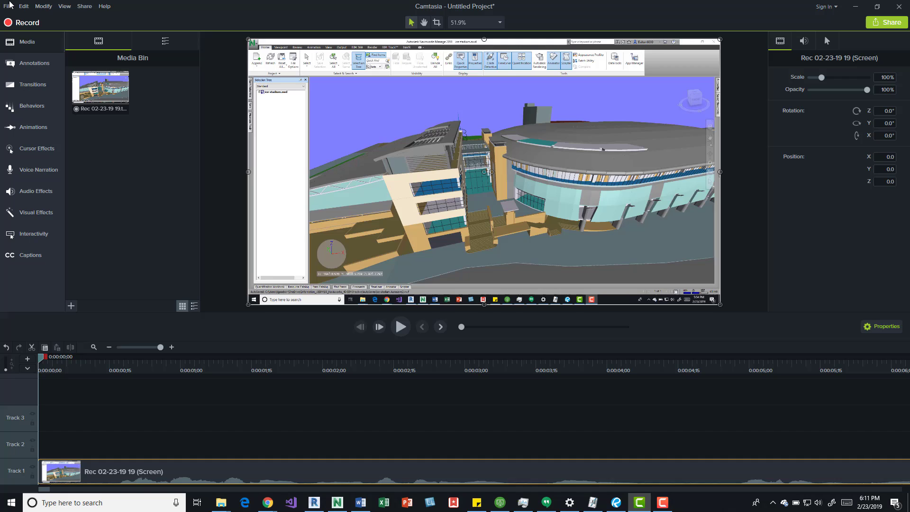
- Look through Camtasia's File menu, then open Edit > Preferences
left_click(9, 6)
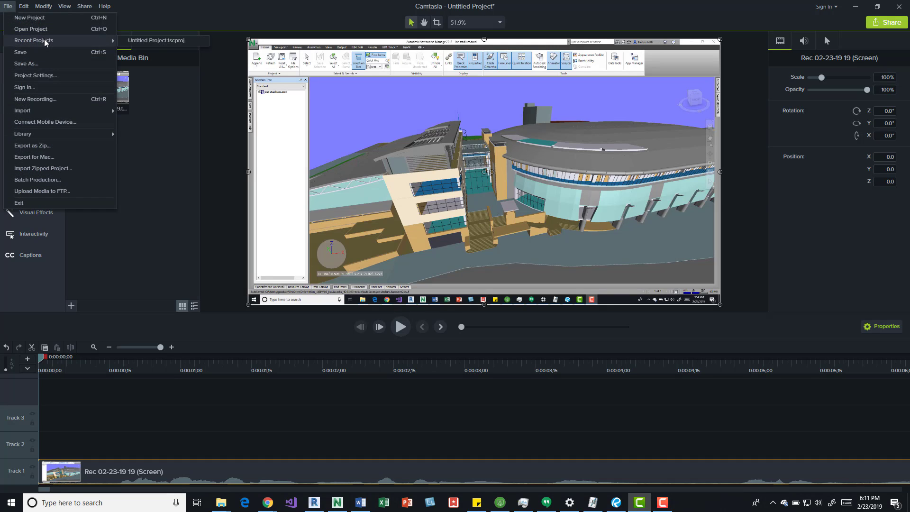
mouse_move(46, 41)
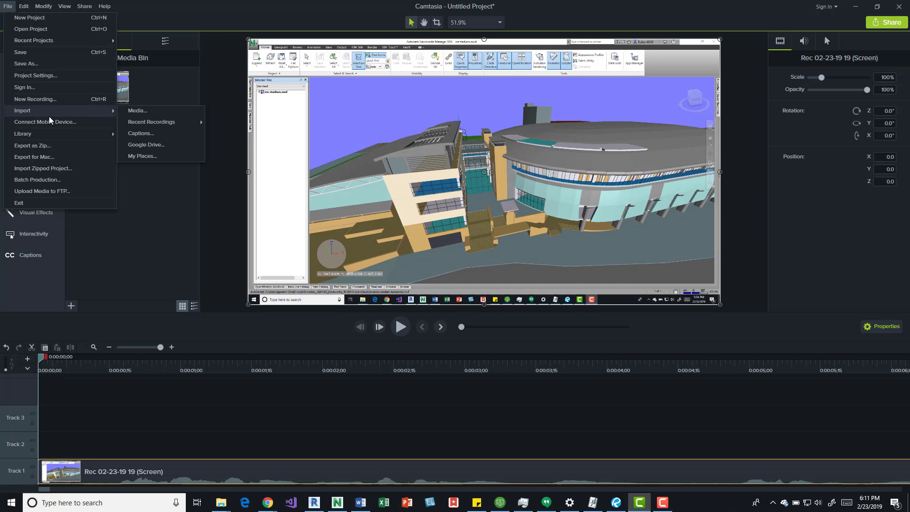
left_click(23, 6)
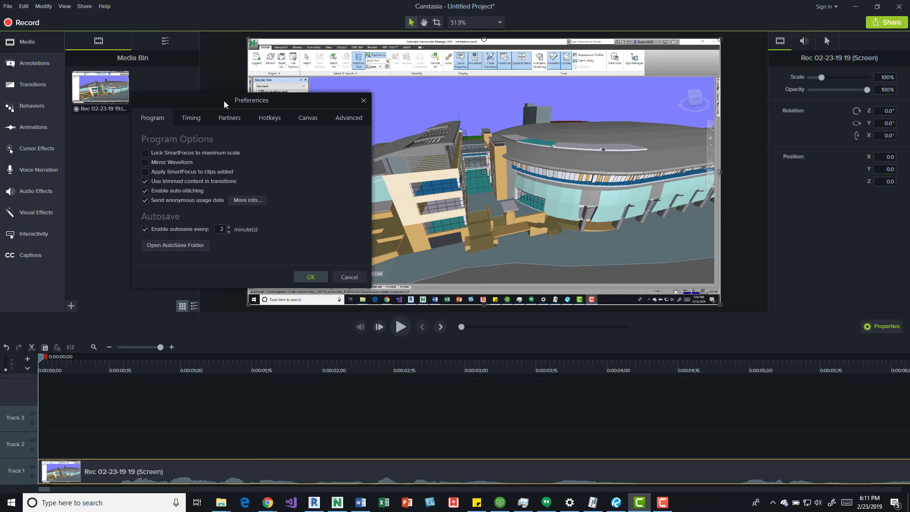
- Set the Timing default image duration to 1 second and confirm with OK
left_click(191, 118)
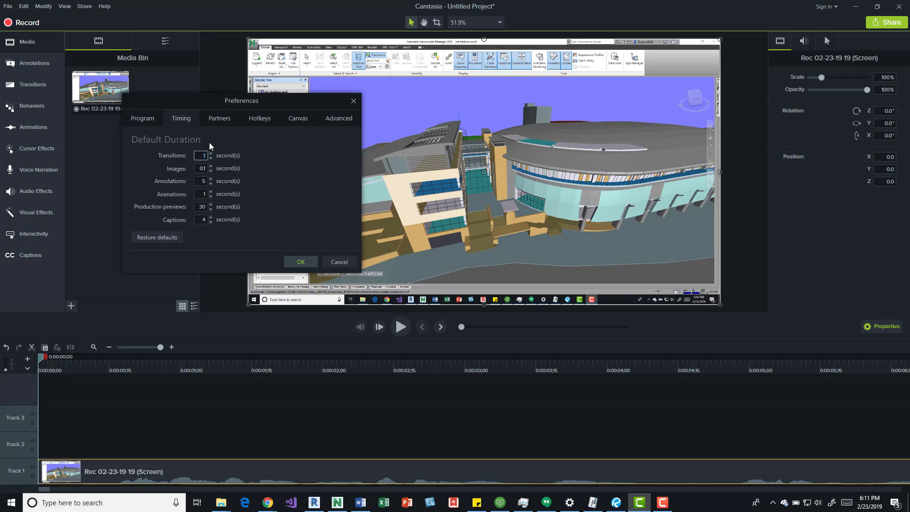
mouse_move(205, 165)
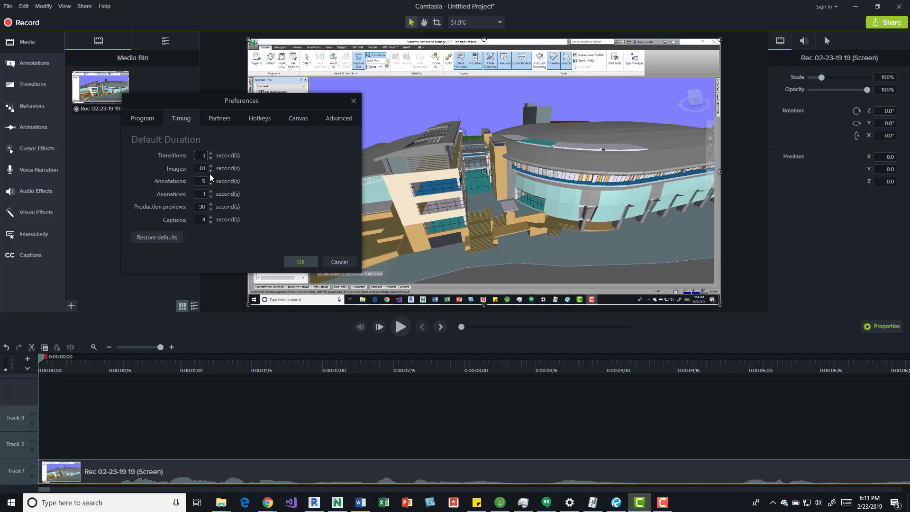
mouse_move(241, 134)
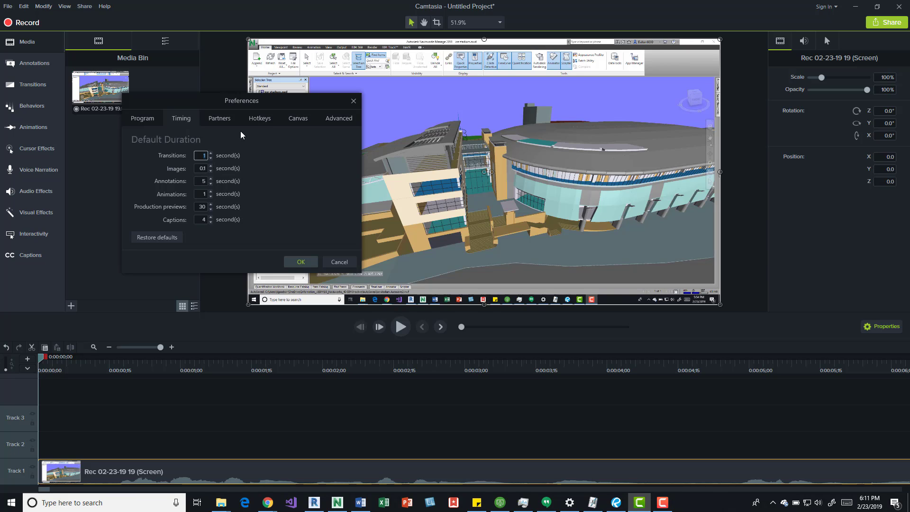
mouse_move(179, 432)
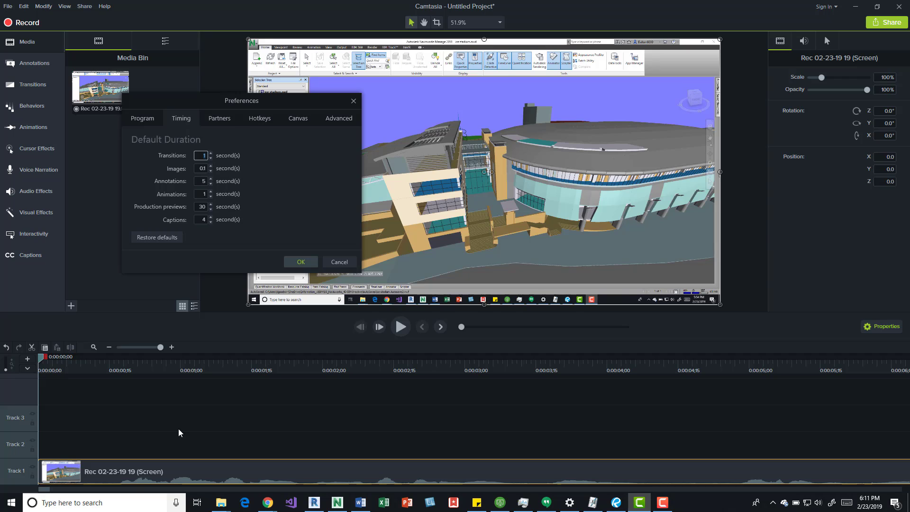
mouse_move(181, 220)
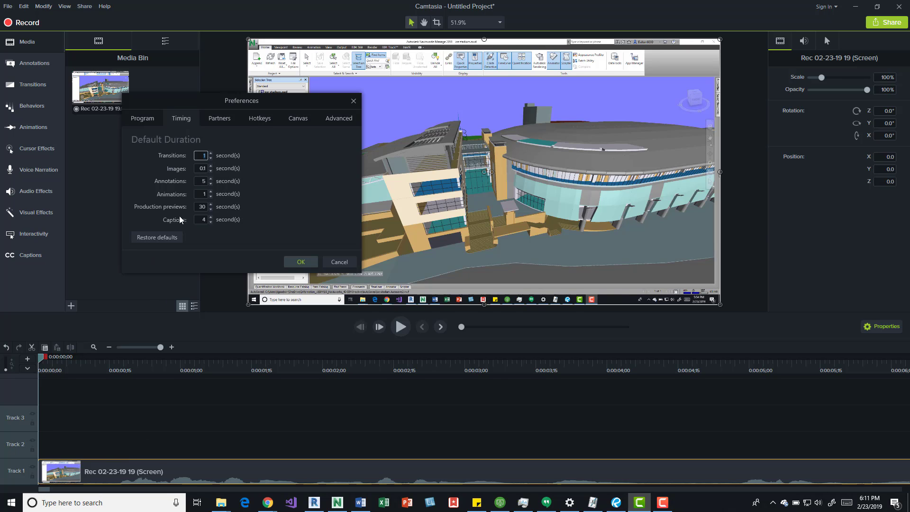
mouse_move(236, 163)
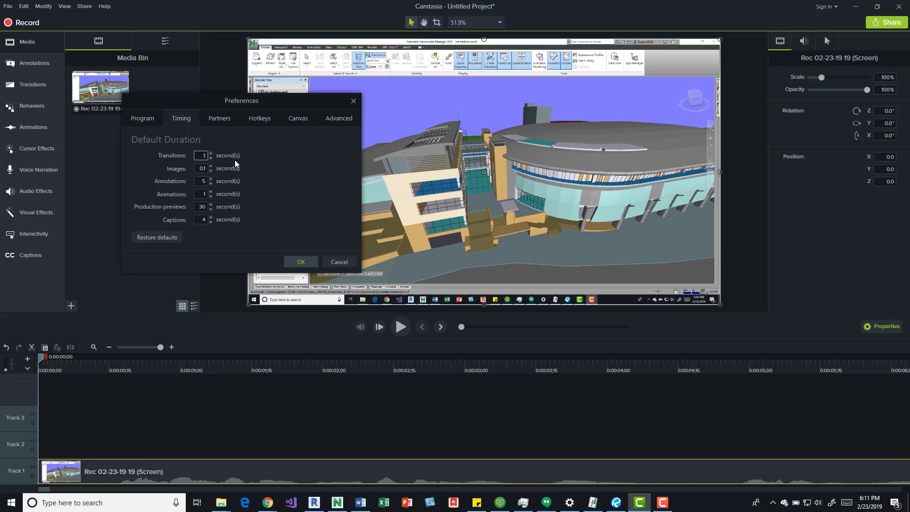
mouse_move(107, 440)
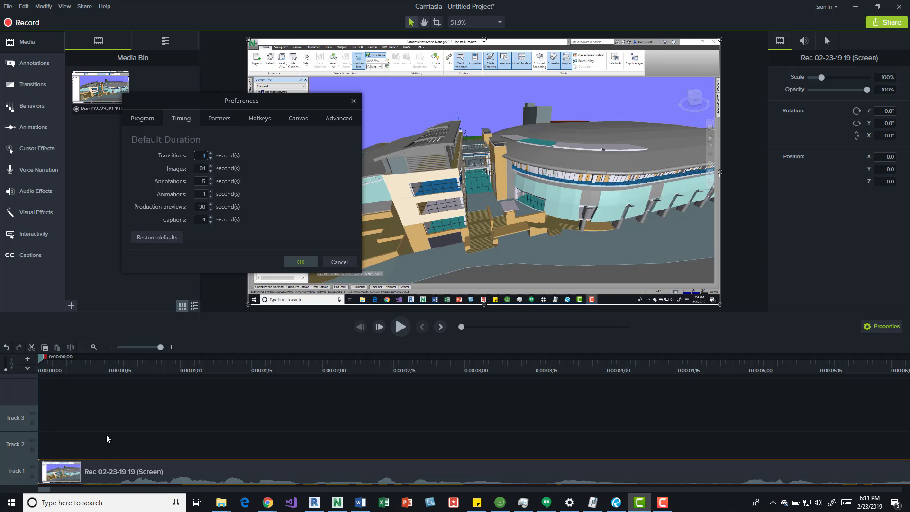
mouse_move(52, 469)
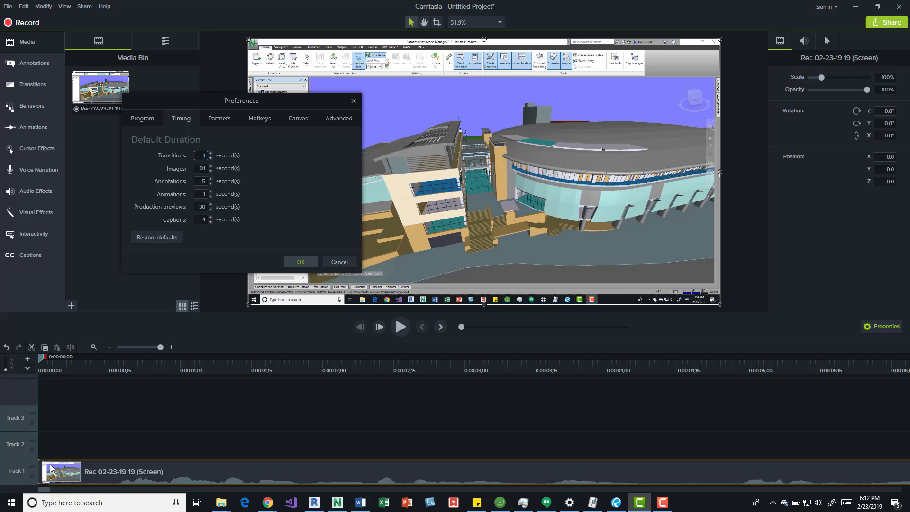
mouse_move(119, 142)
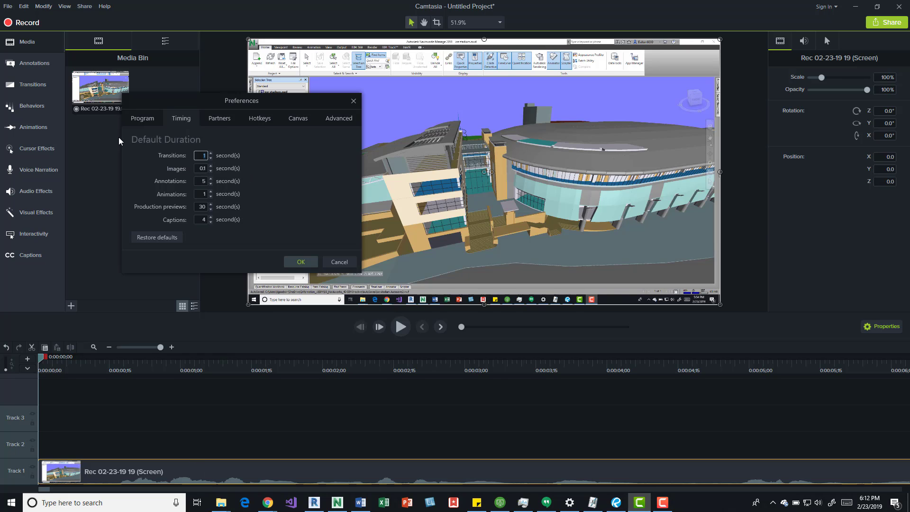
mouse_move(179, 121)
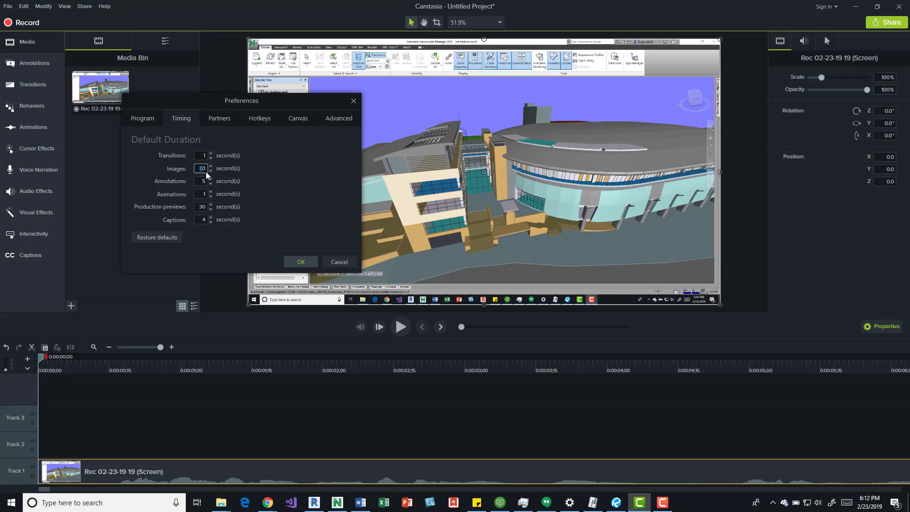
mouse_move(240, 172)
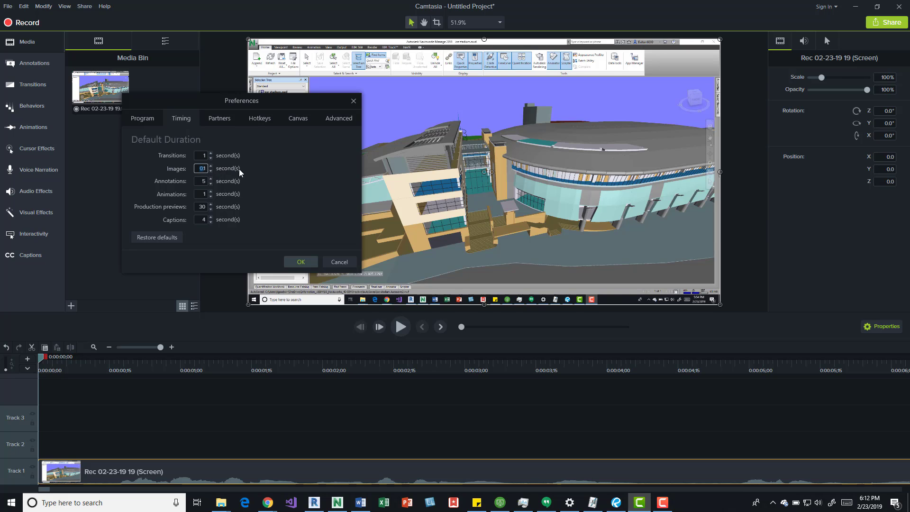
left_click(300, 262)
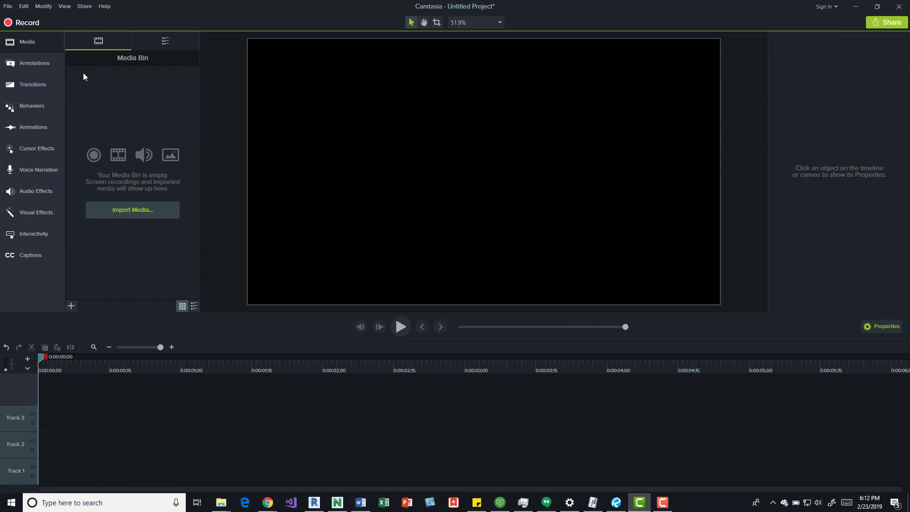
- Import Media: all JPEG frames from Navisworks_Folder_Structure > 3_Animations
left_click(132, 209)
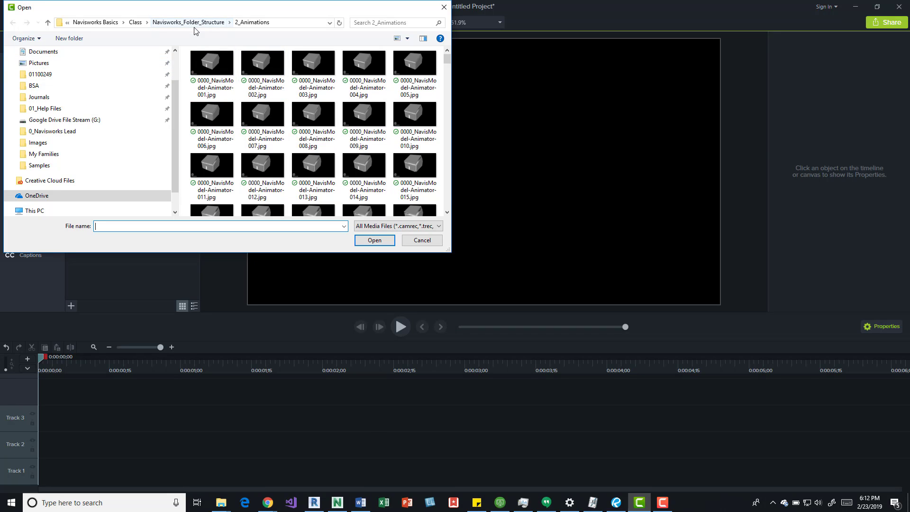
left_click(188, 22)
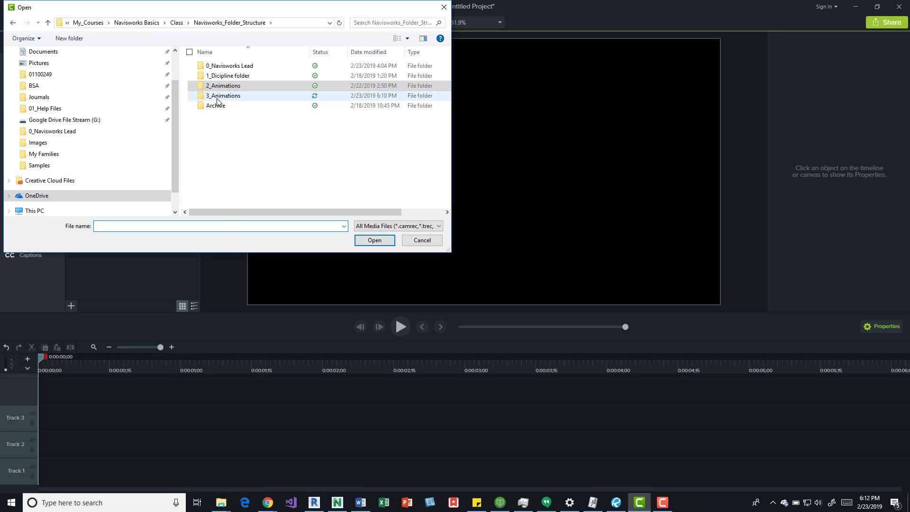
double_click(223, 95)
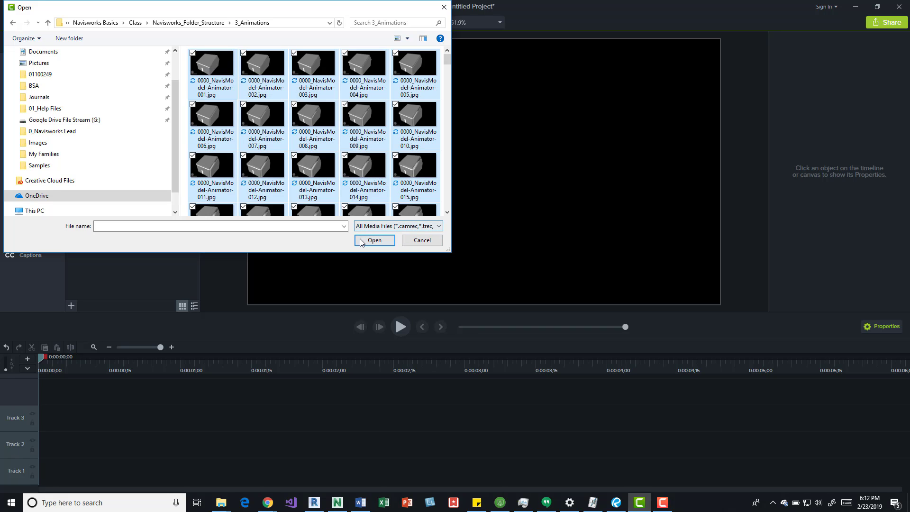
left_click(421, 240)
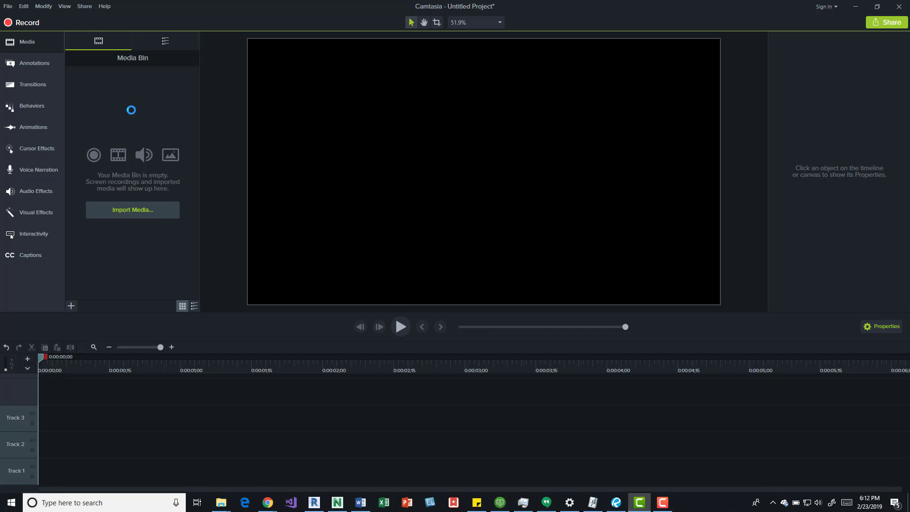
- Select all house-model frame thumbnails in the Media Bin and drag them onto Track 1
left_click(132, 209)
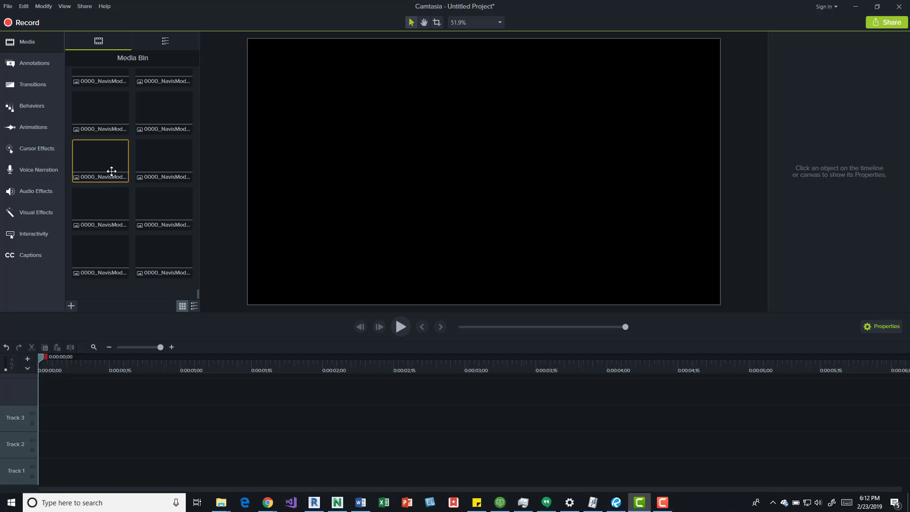
left_click(100, 257)
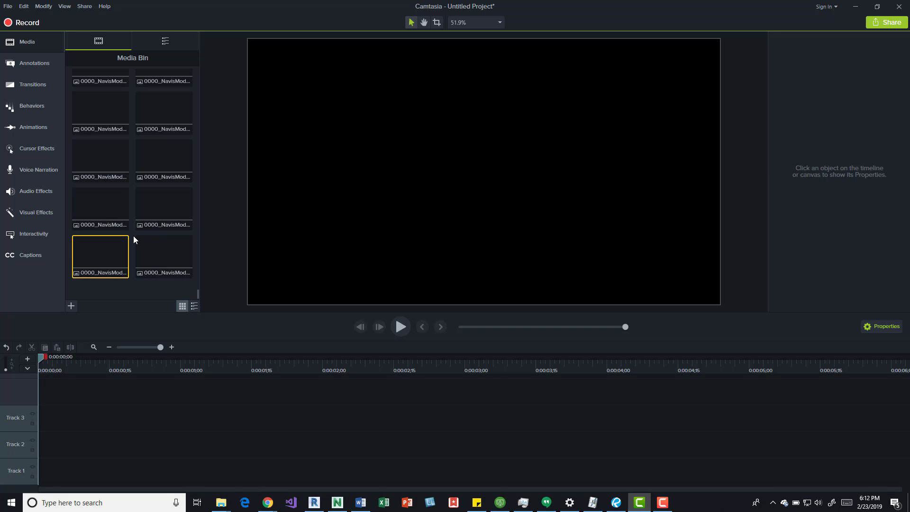
mouse_move(142, 222)
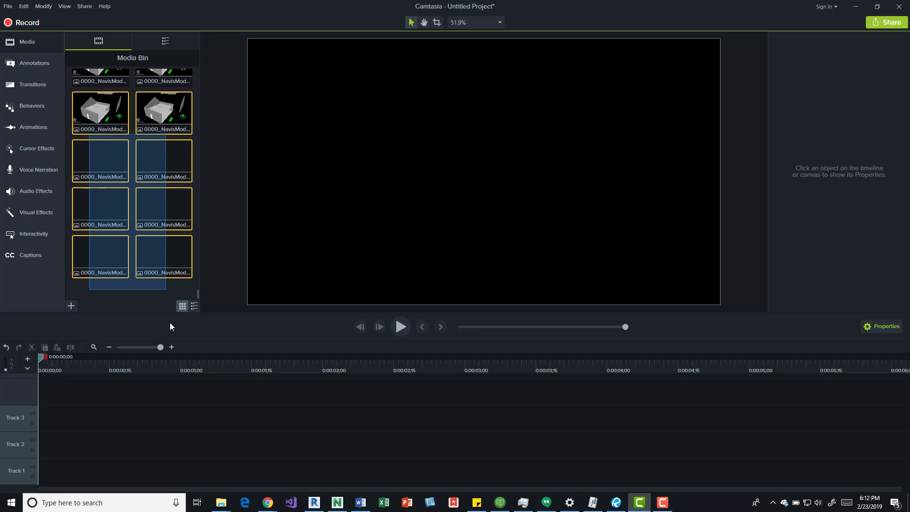
left_click(163, 256)
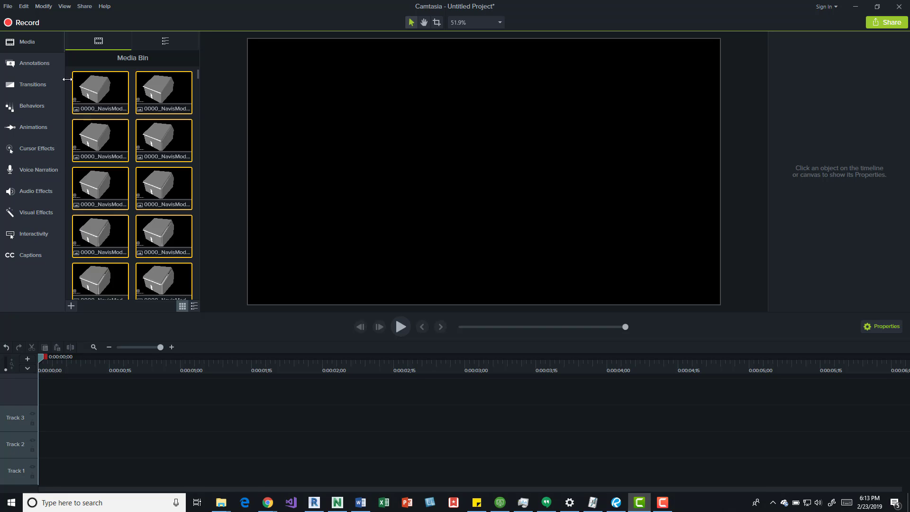
mouse_move(100, 81)
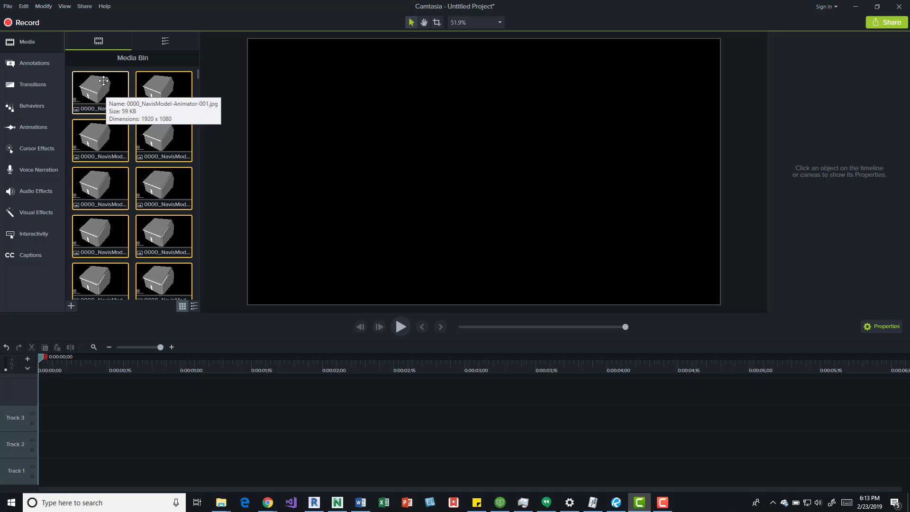
left_click(99, 93)
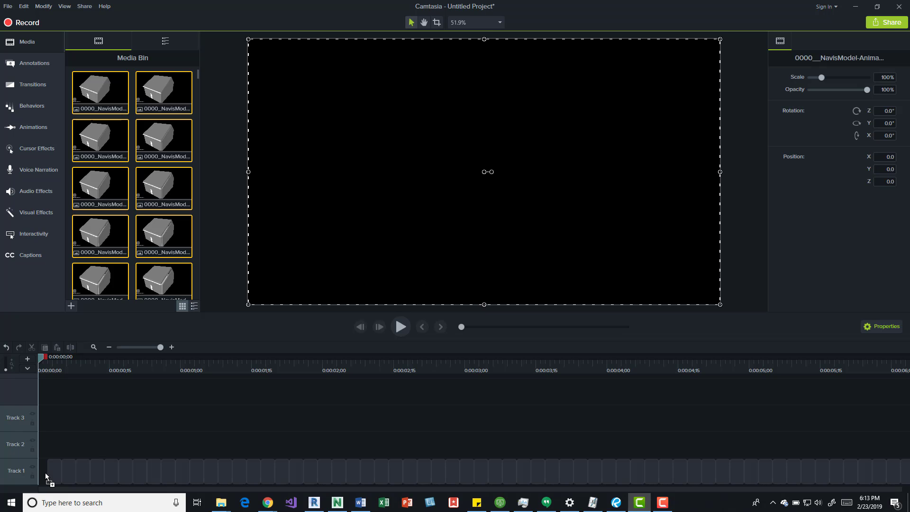
mouse_move(52, 470)
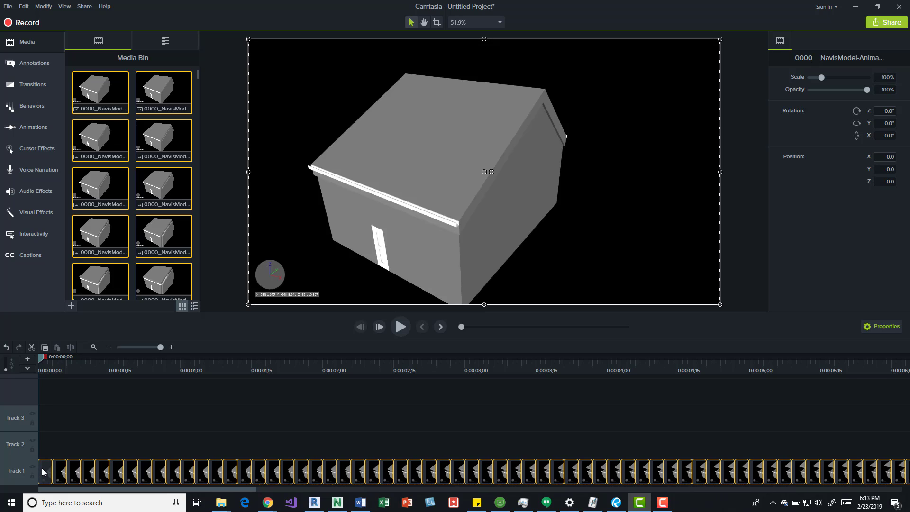
- Set the Track 1 frame clips' duration to three frames
right_click(43, 471)
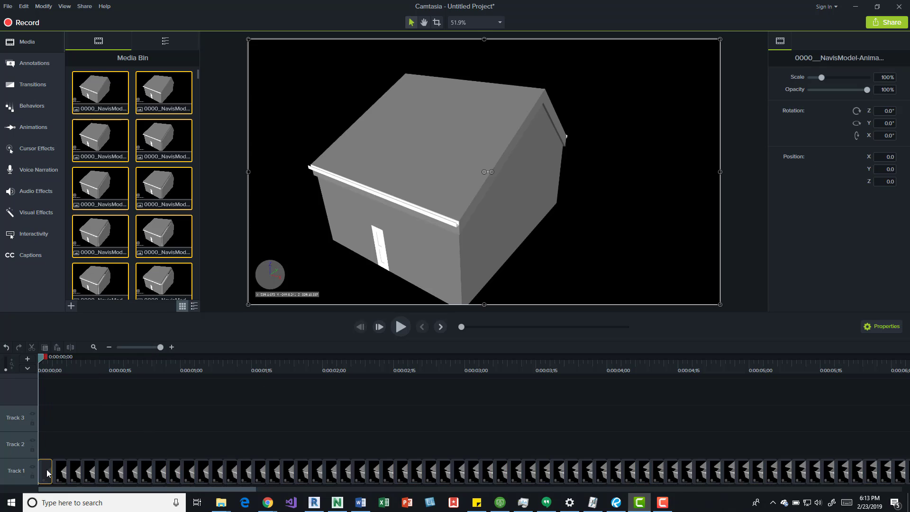
right_click(46, 471)
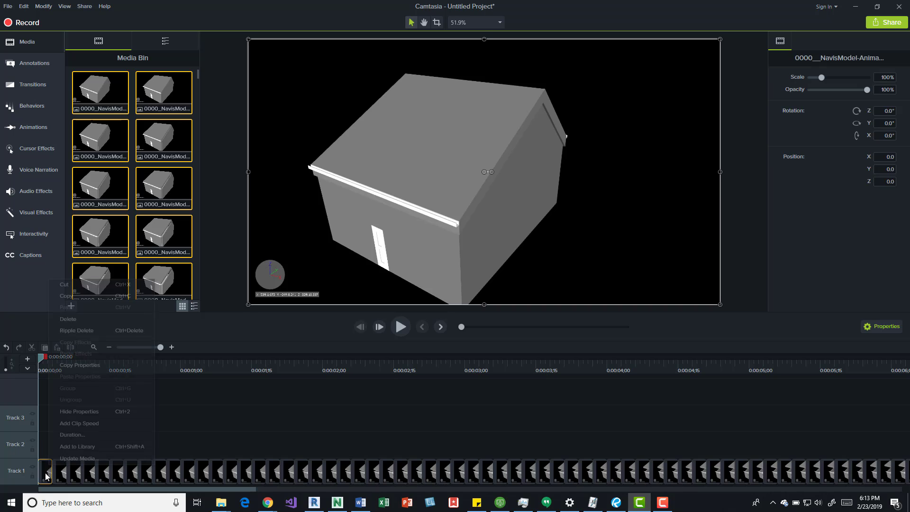
left_click(72, 434)
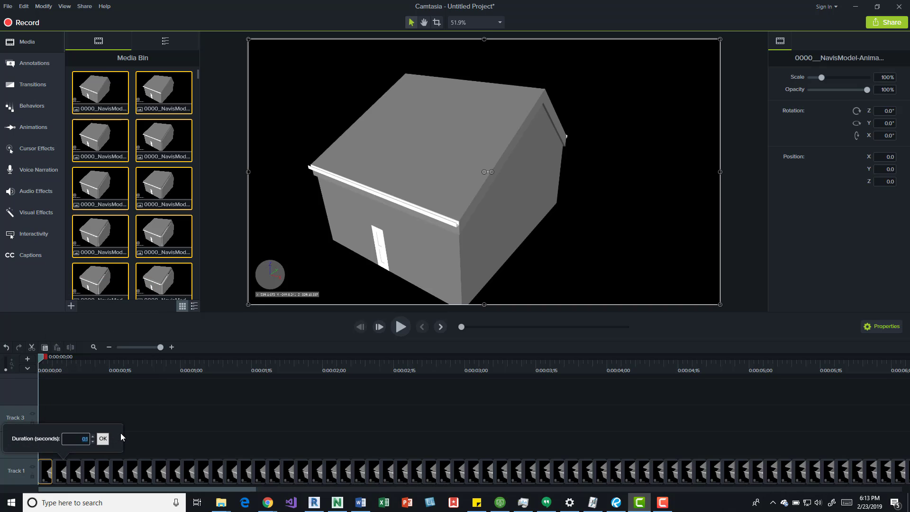
left_click(103, 438)
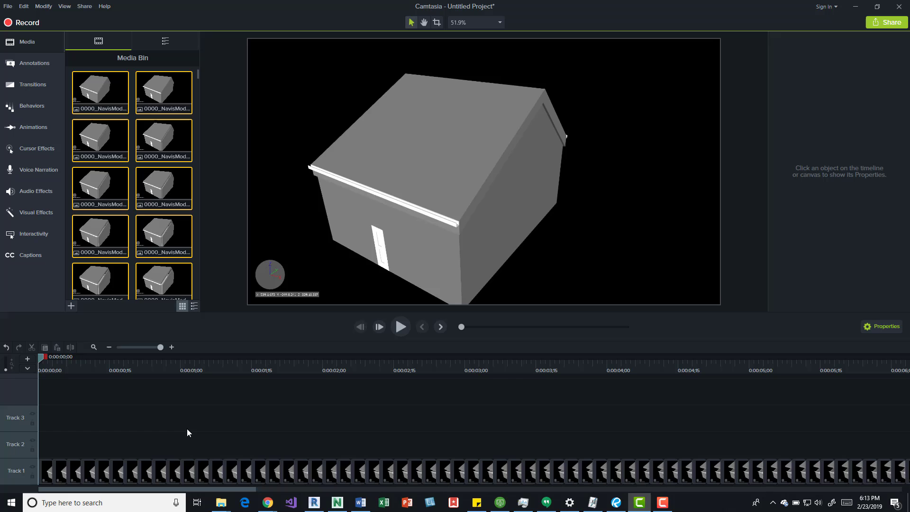
mouse_move(47, 472)
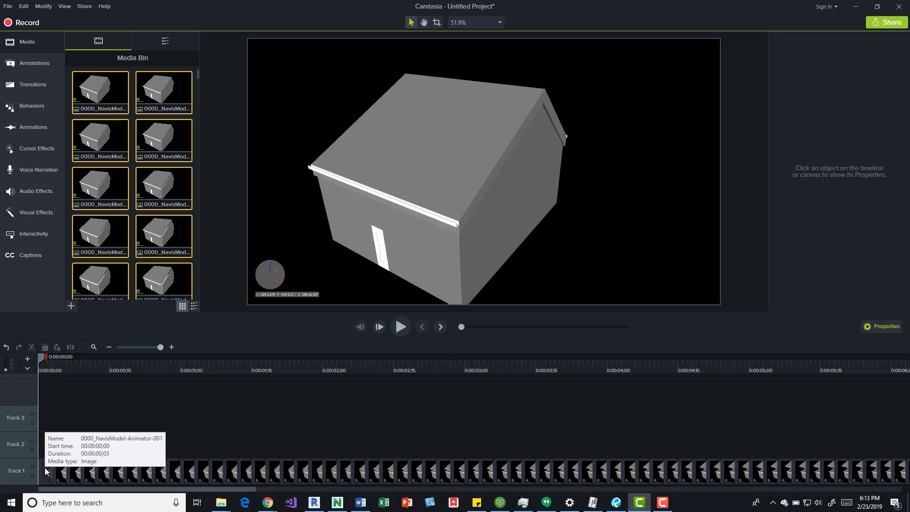
mouse_move(47, 478)
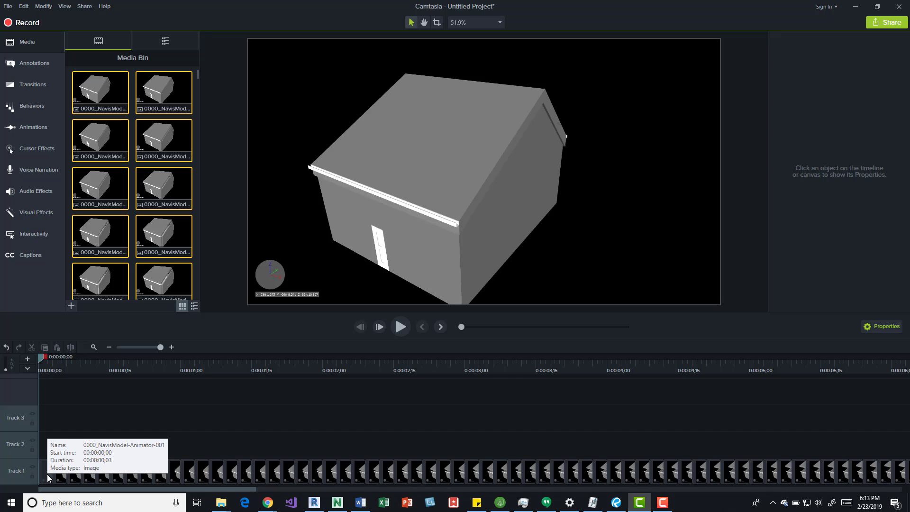
mouse_move(73, 468)
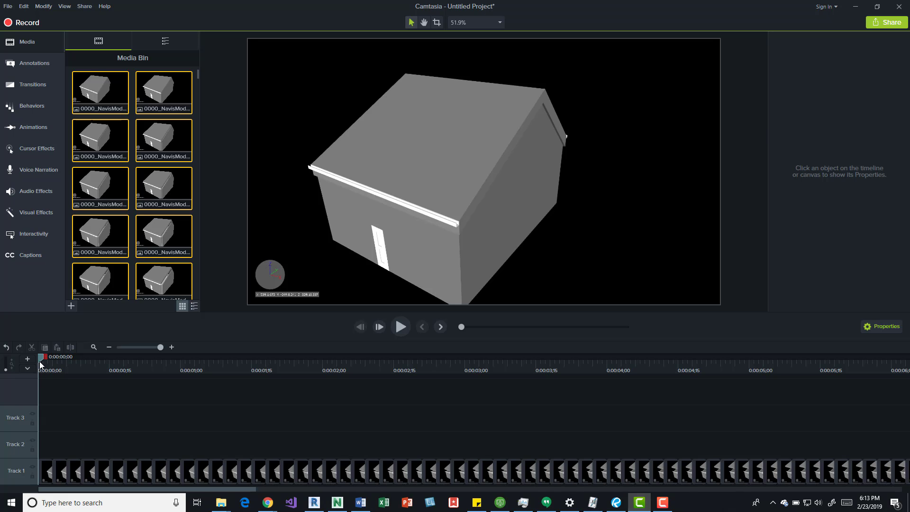
- Play the Track 1 frame sequence from the start, watching the walls and roof separate, then pause
left_click(400, 327)
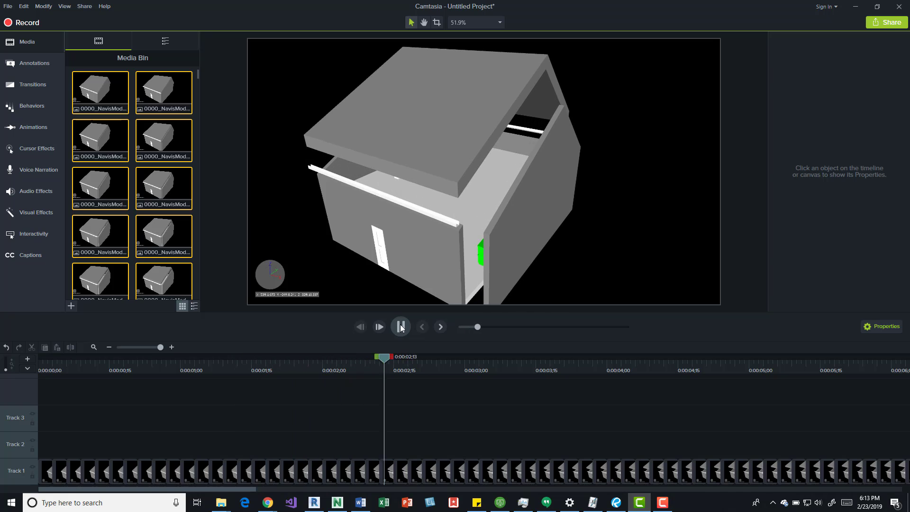
left_click(400, 326)
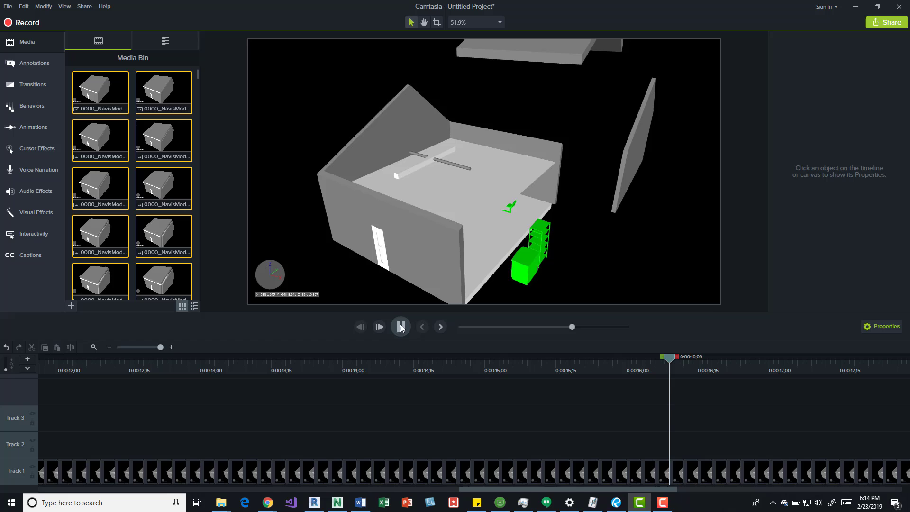
left_click(401, 326)
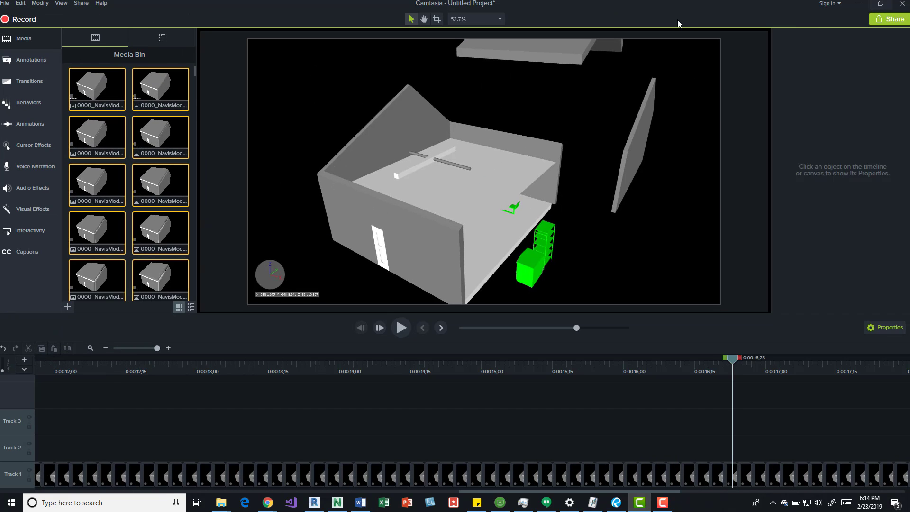
left_click(886, 21)
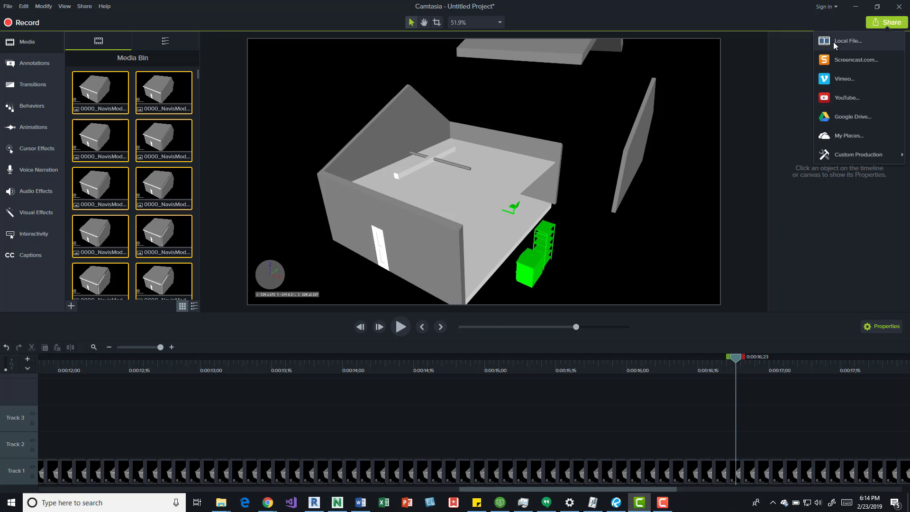
left_click(849, 41)
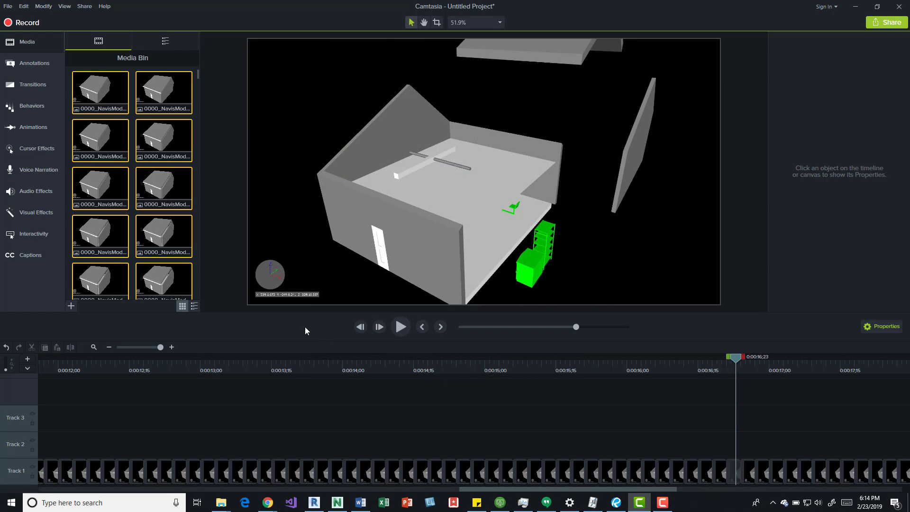
mouse_move(243, 62)
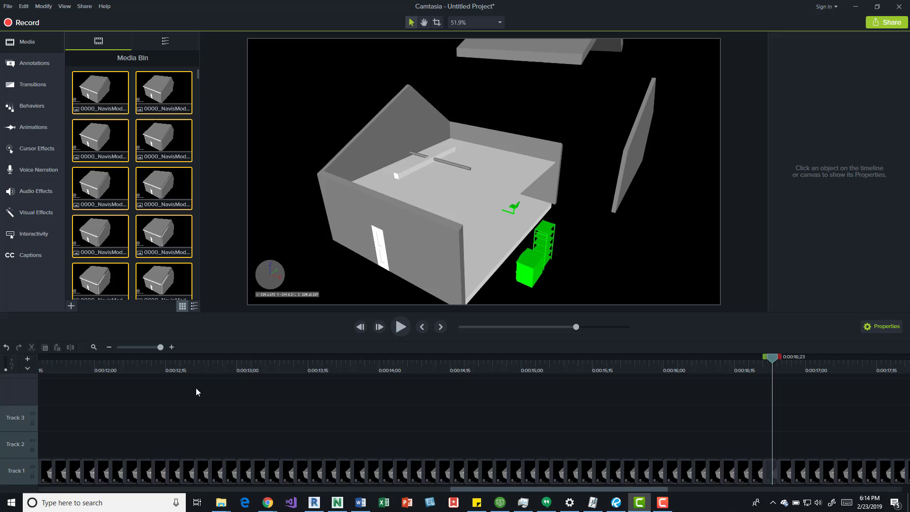
mouse_move(518, 442)
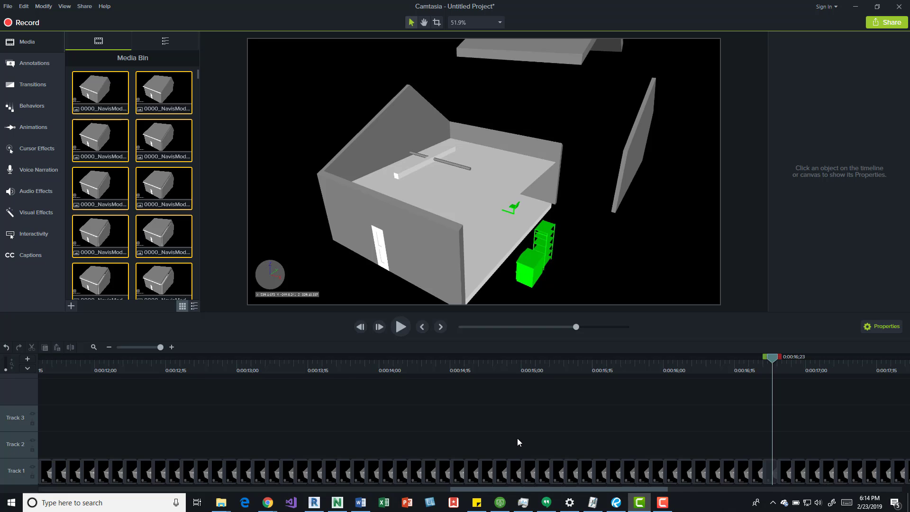